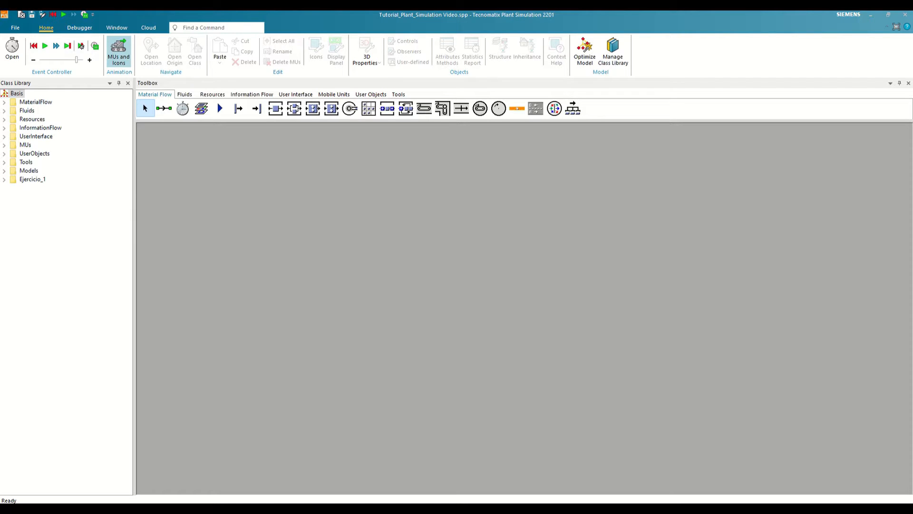
pyautogui.moveTo(259, 276)
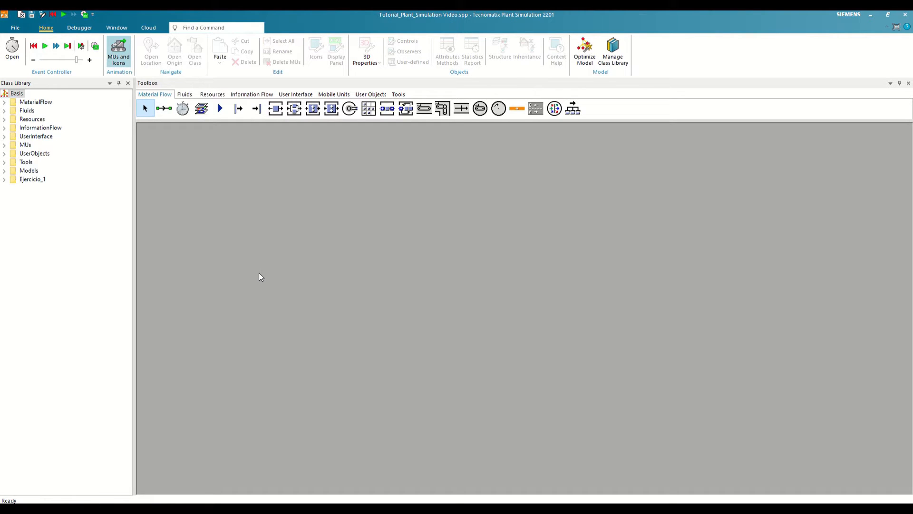
pyautogui.moveTo(68, 200)
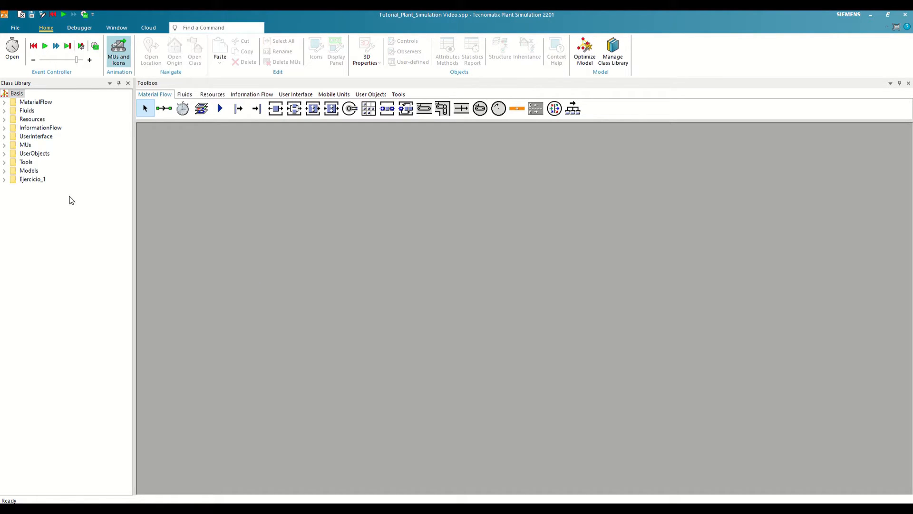
# Step: Duplicate the Ejercicio_1 folder and rename the copy to Ejercicio_2
pyautogui.rightClick(32, 179)
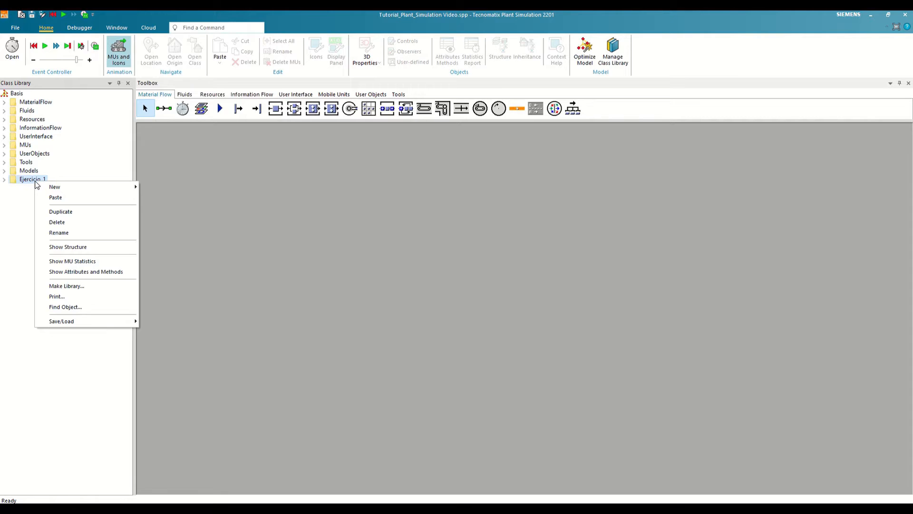
pyautogui.moveTo(55, 186)
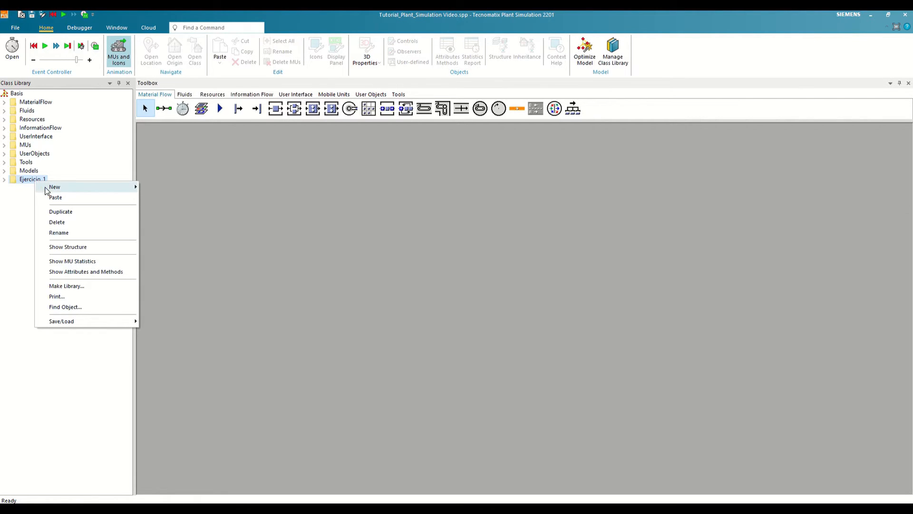
pyautogui.click(60, 211)
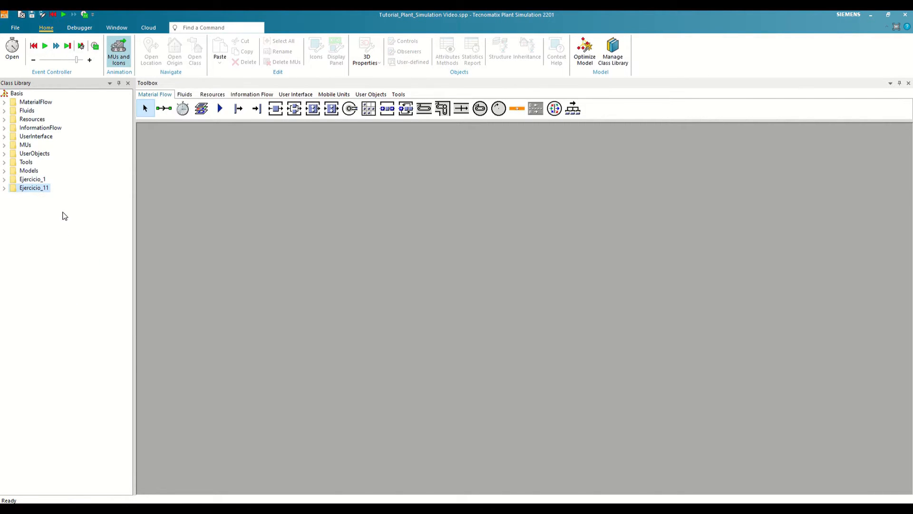
pyautogui.rightClick(33, 188)
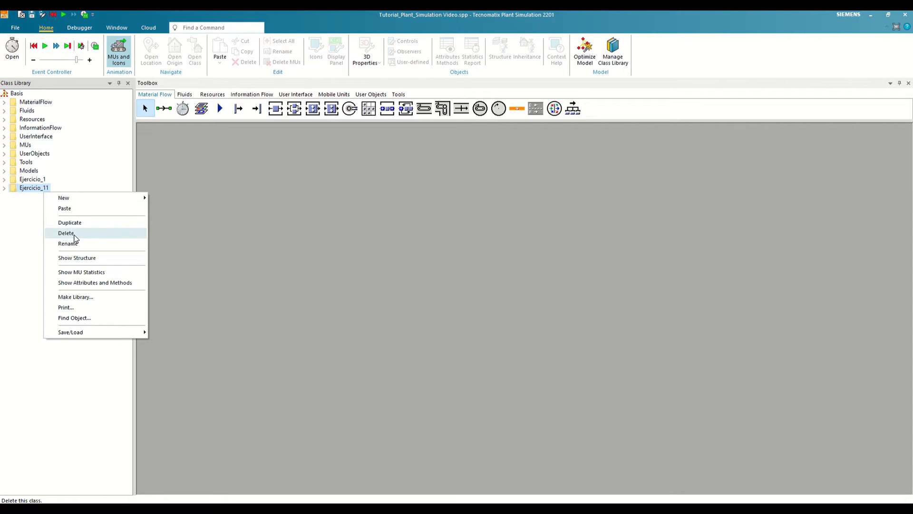
pyautogui.click(68, 243)
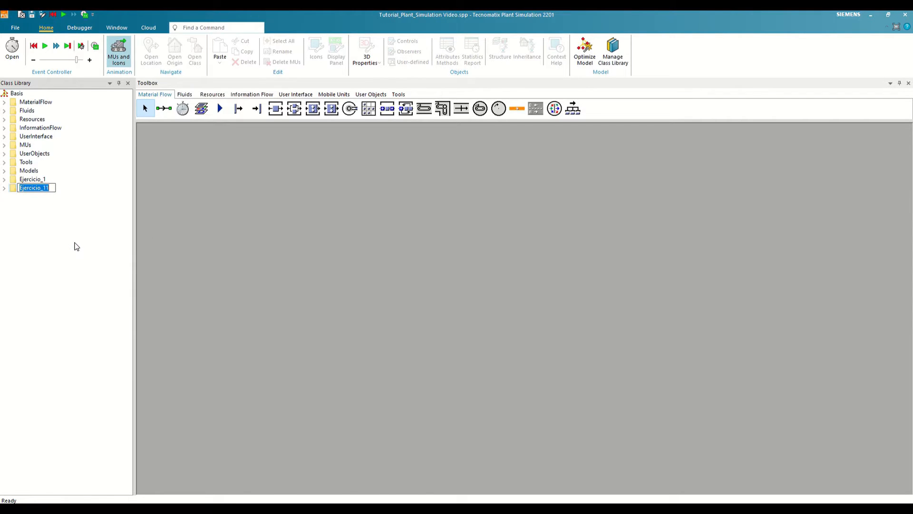
pyautogui.write('Ejercicio_2')
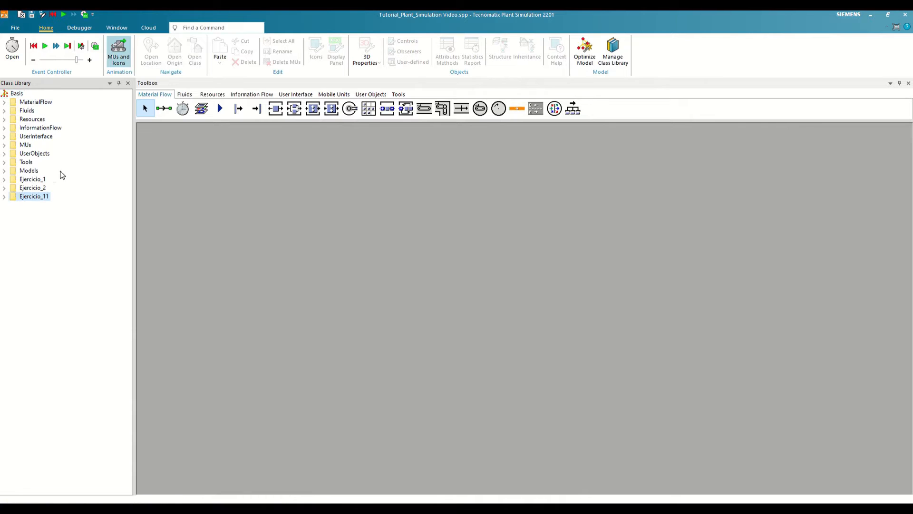
# Step: Delete the leftover Ejercicio_11 folder and expand Ejercicio_2 to reach its Station class
pyautogui.rightClick(34, 197)
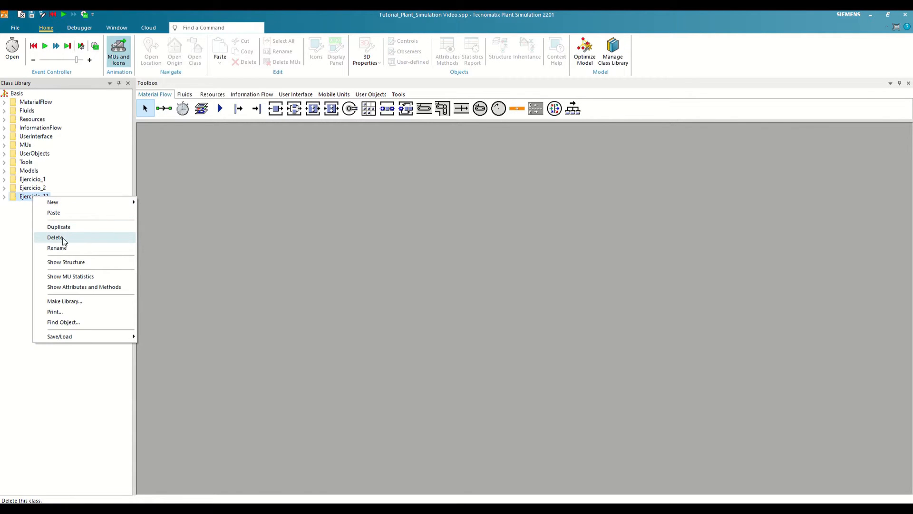
pyautogui.click(55, 237)
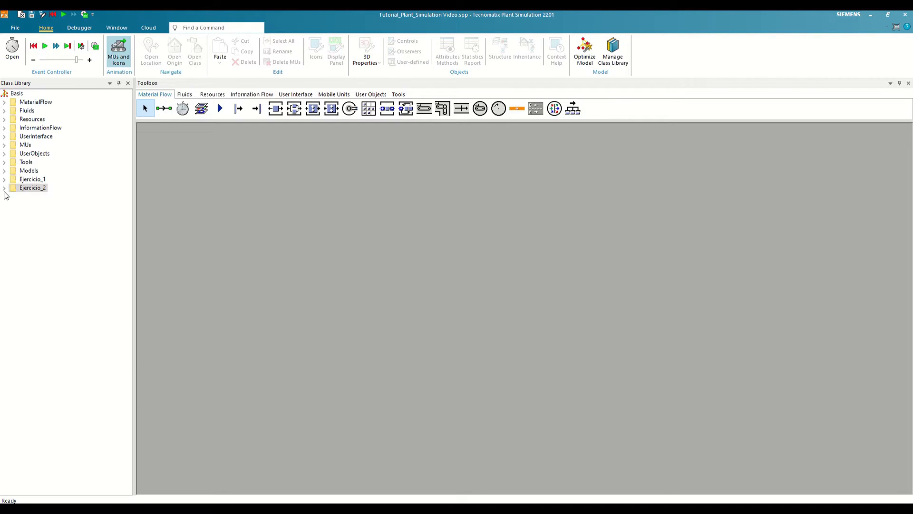
pyautogui.click(4, 187)
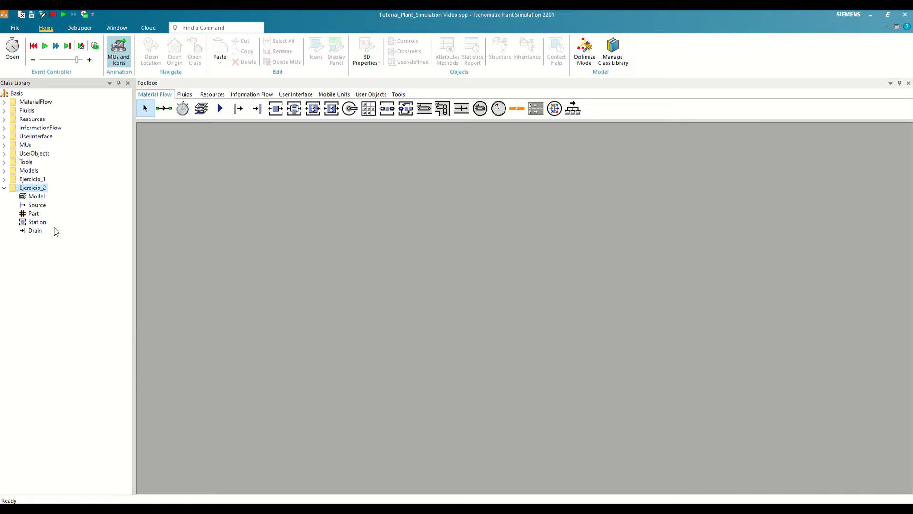
pyautogui.rightClick(36, 222)
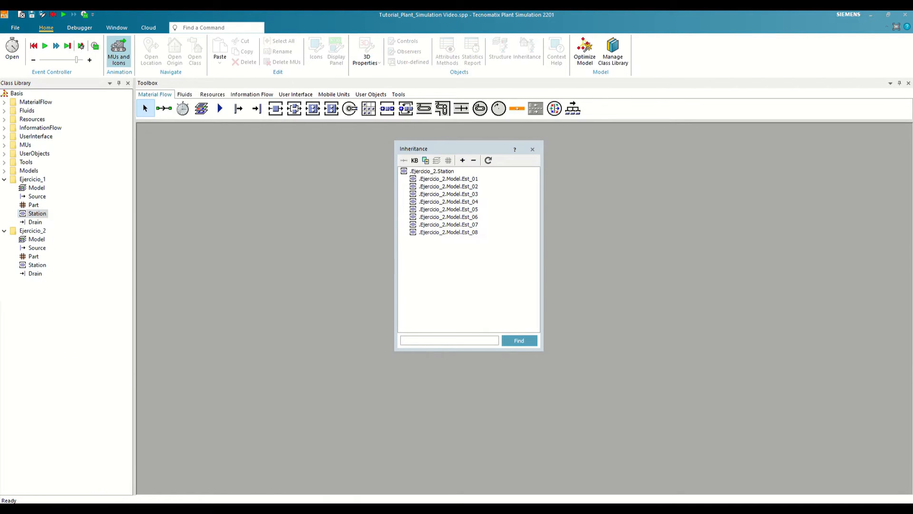
# Step: Compare Ejercicio_1 and Ejercicio_2 Station inheritance lists, close both, then open Ejercicio_2's model
pyautogui.doubleClick(37, 213)
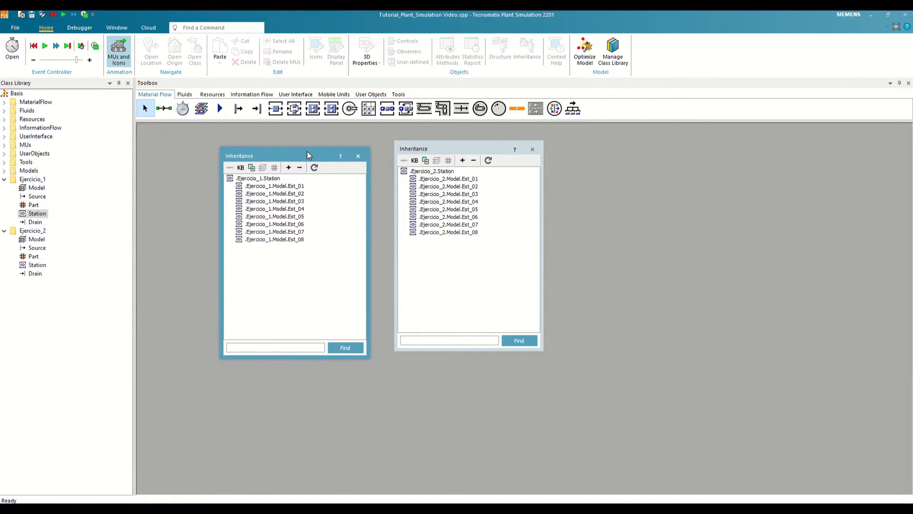
pyautogui.moveTo(172, 265)
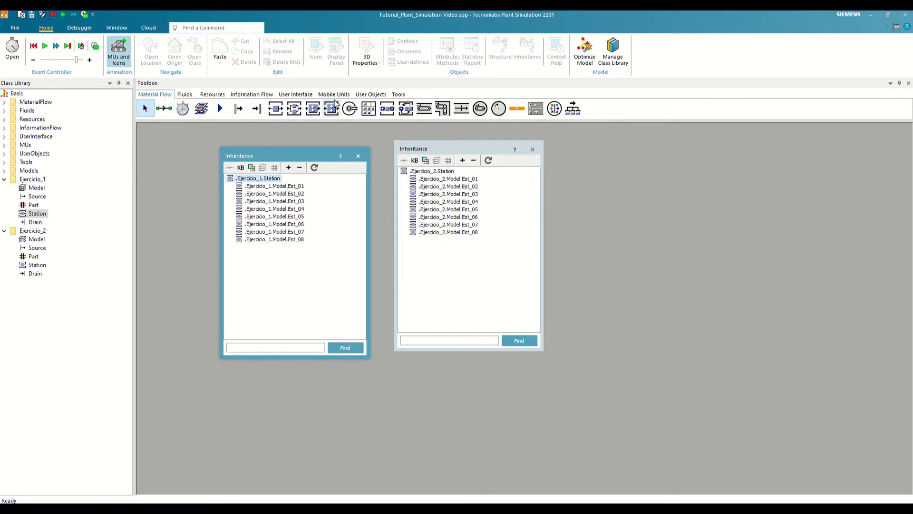
pyautogui.click(358, 155)
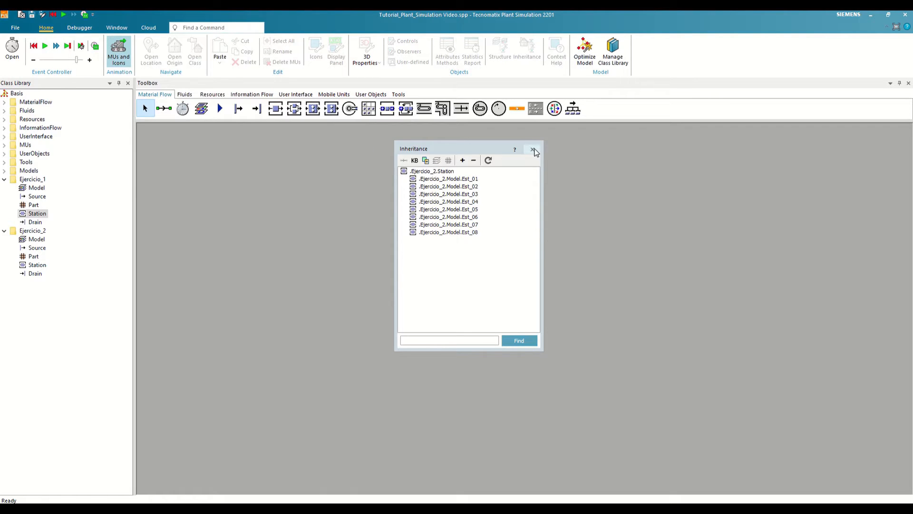
pyautogui.click(533, 149)
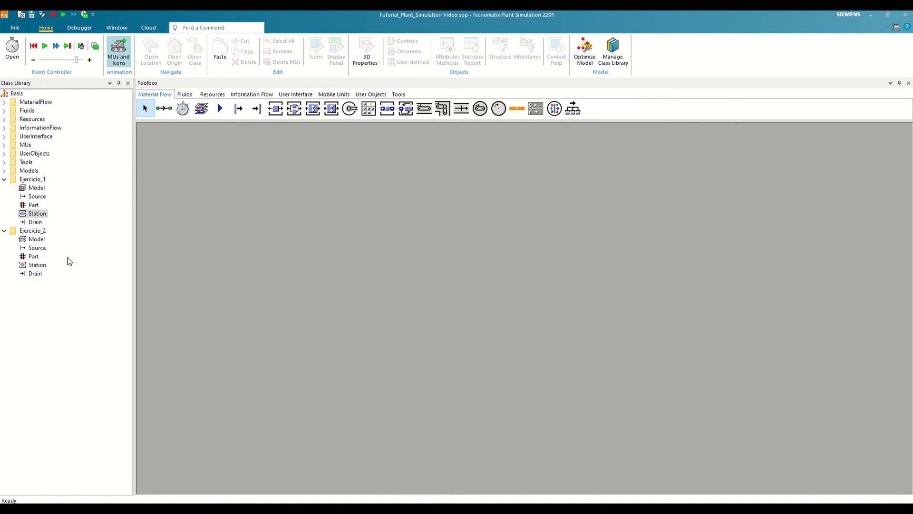
pyautogui.doubleClick(37, 239)
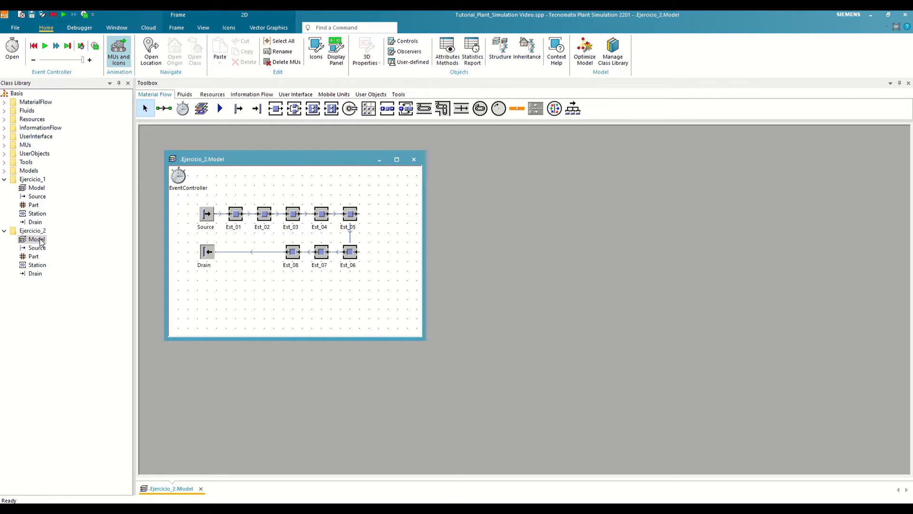
pyautogui.moveTo(219, 108)
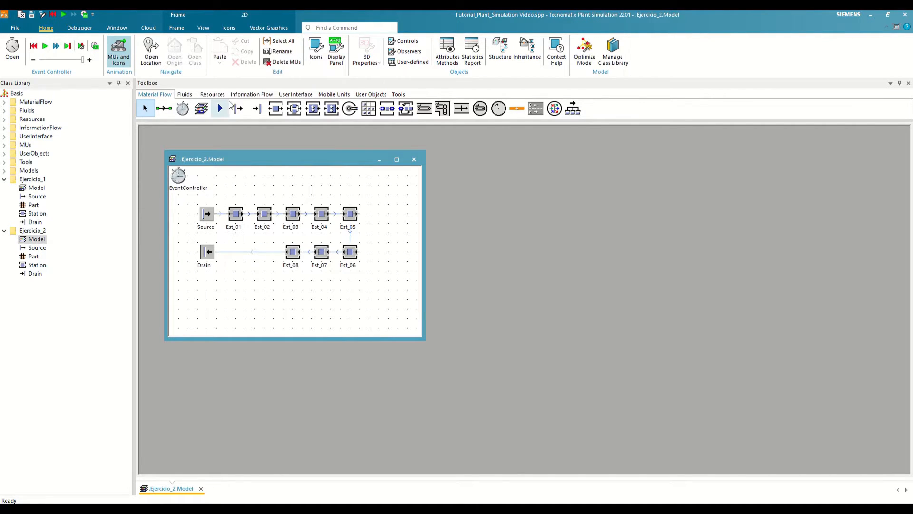
# Step: Place a DataTable left of Source, name it Secuencia, and open it
pyautogui.click(252, 93)
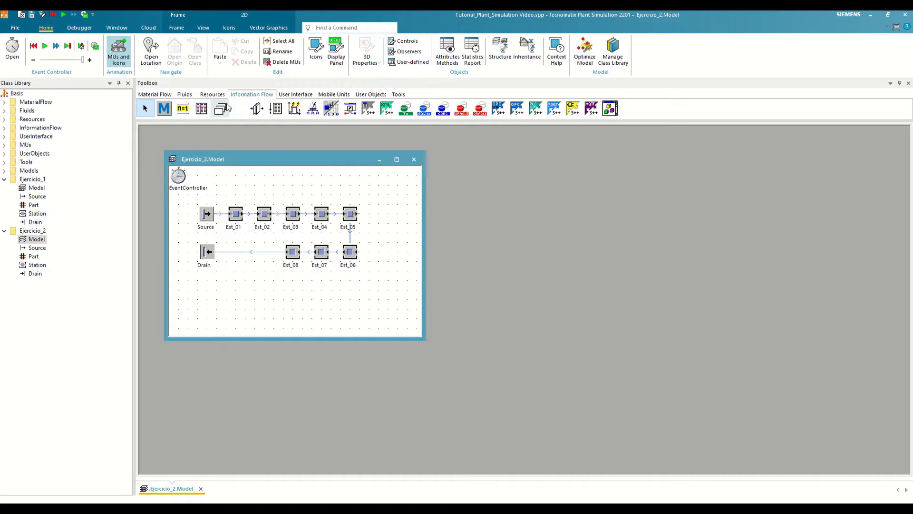
pyautogui.moveTo(201, 109)
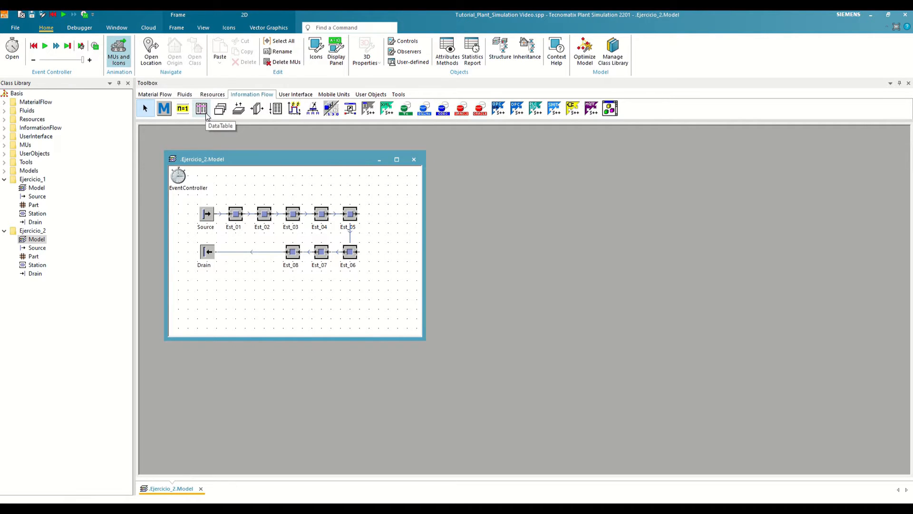
pyautogui.click(32, 230)
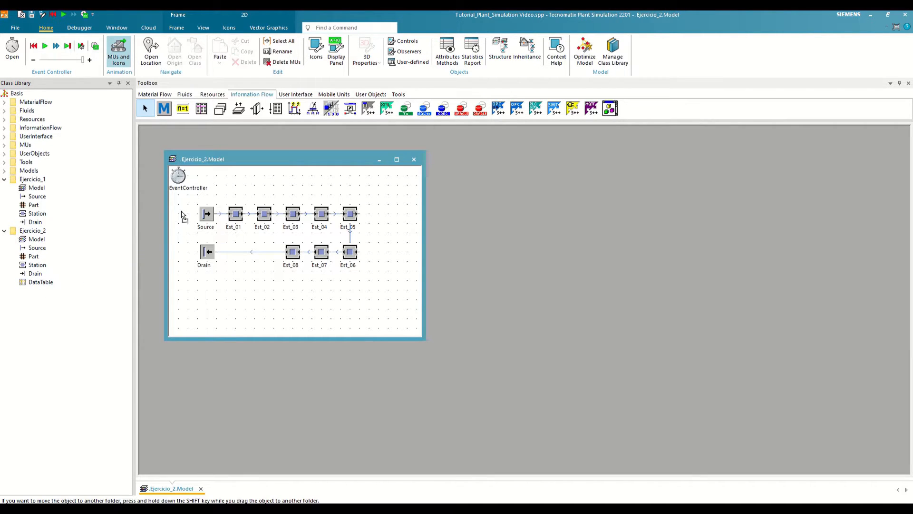
pyautogui.click(282, 52)
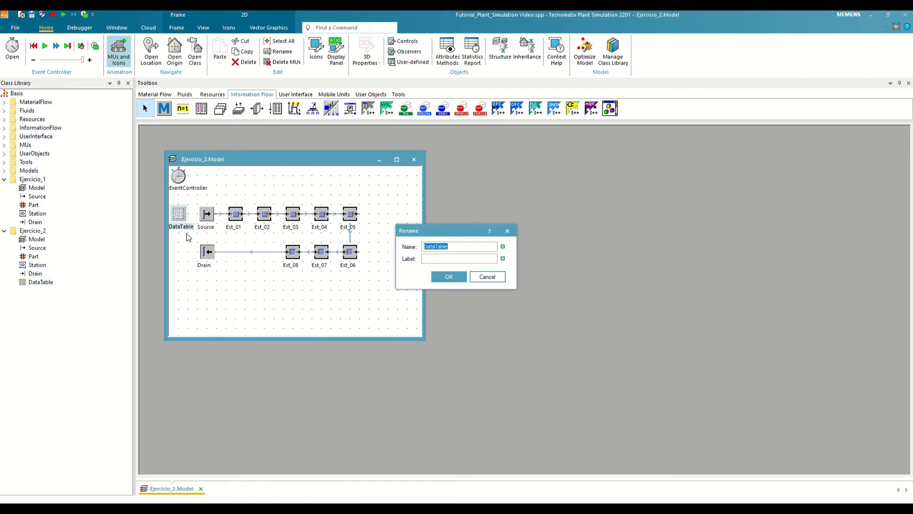
pyautogui.write('Secue')
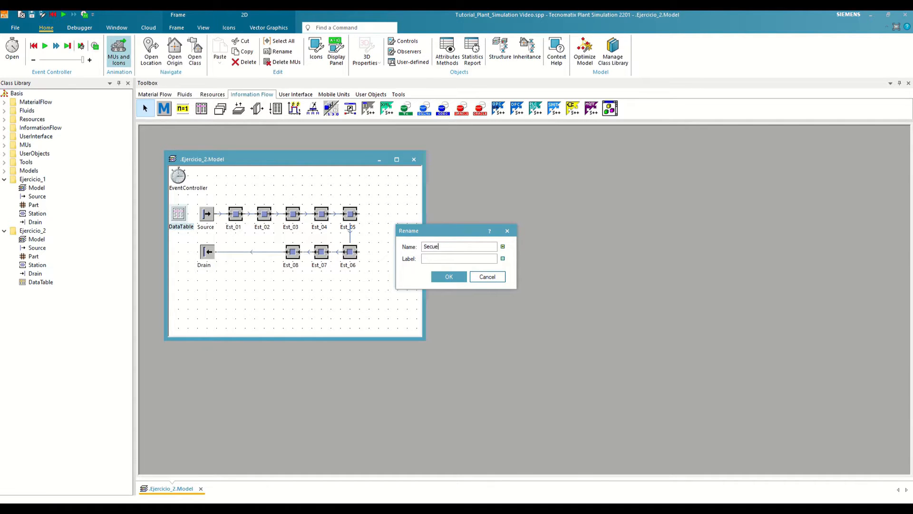
pyautogui.click(448, 276)
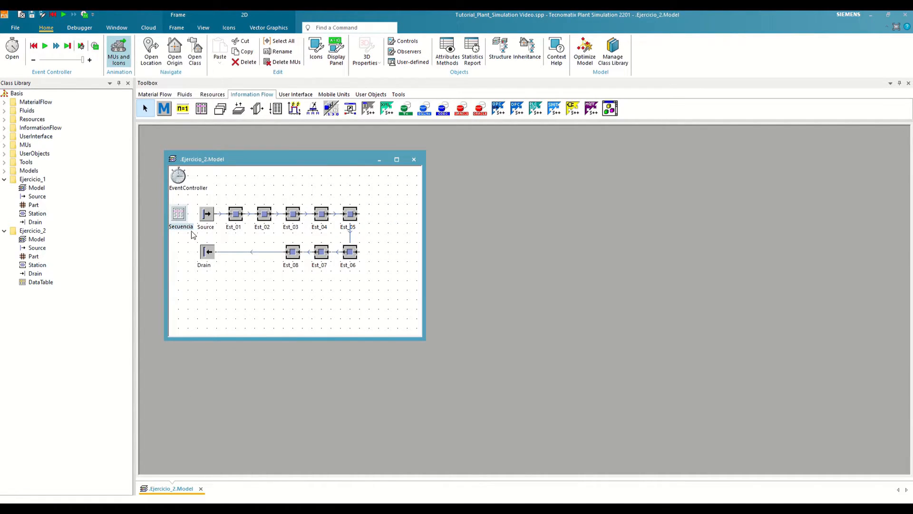
pyautogui.doubleClick(179, 213)
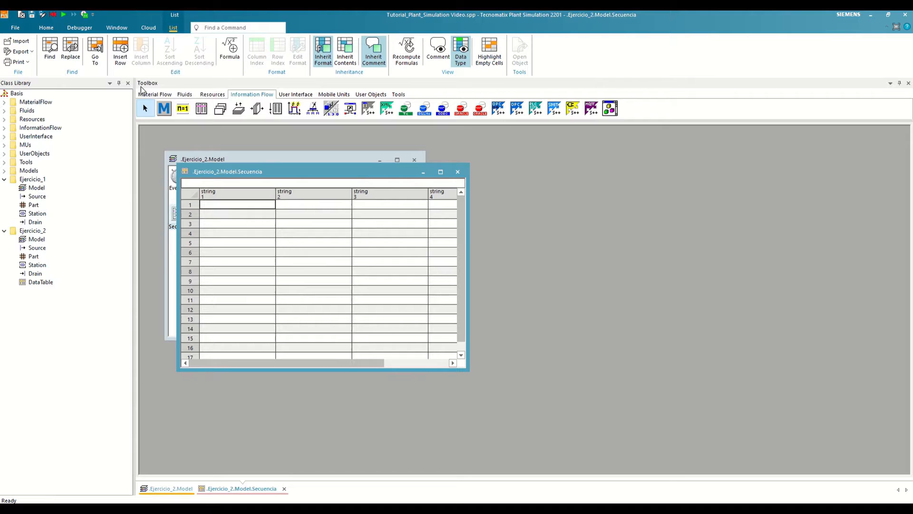
pyautogui.moveTo(416, 404)
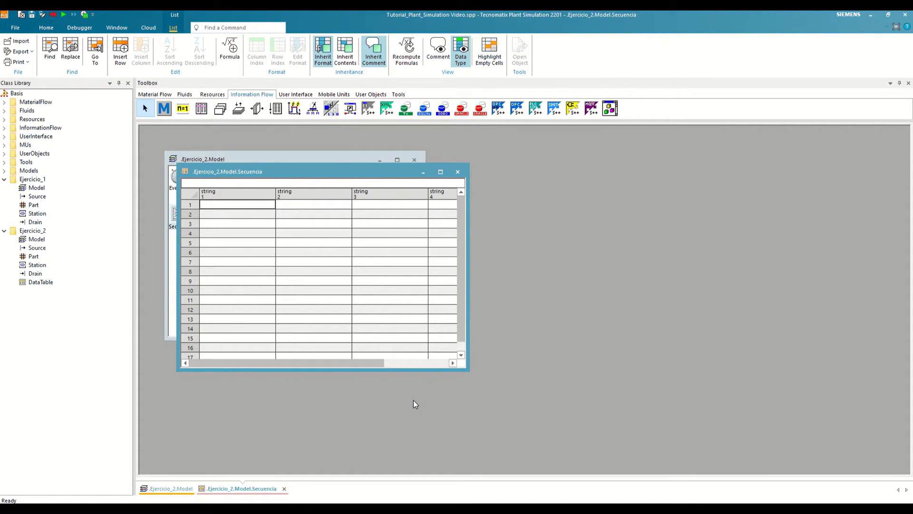
pyautogui.moveTo(410, 404)
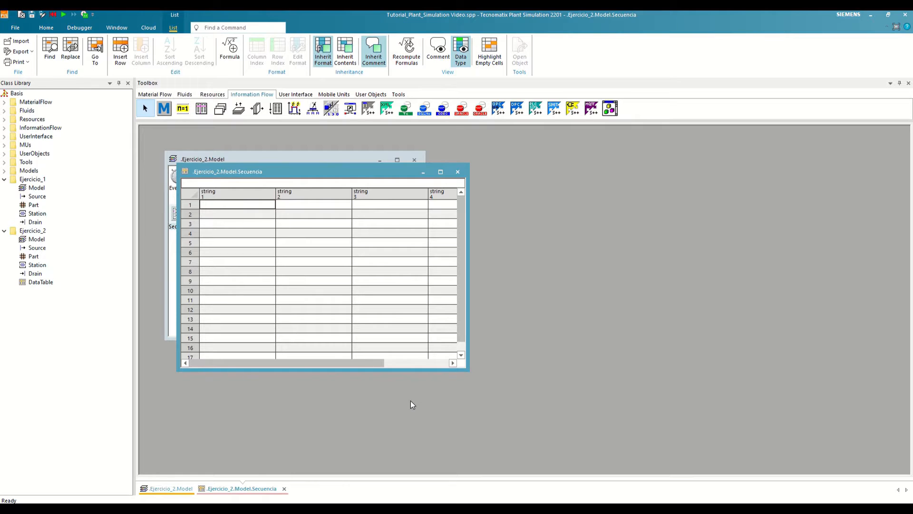
# Step: Close the empty Secuencia table window
pyautogui.click(457, 172)
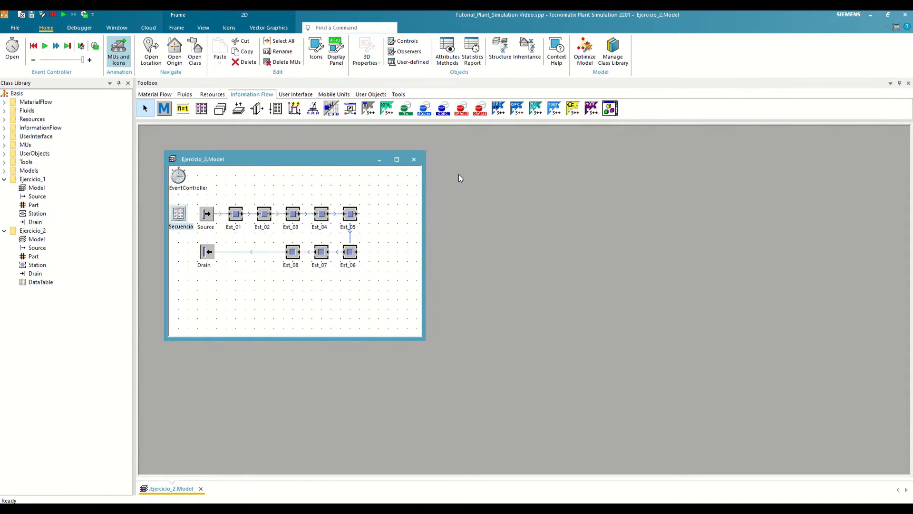
# Step: Set Source's MU selection to Sequence Cyclical drawing from the Secuencia table
pyautogui.doubleClick(205, 213)
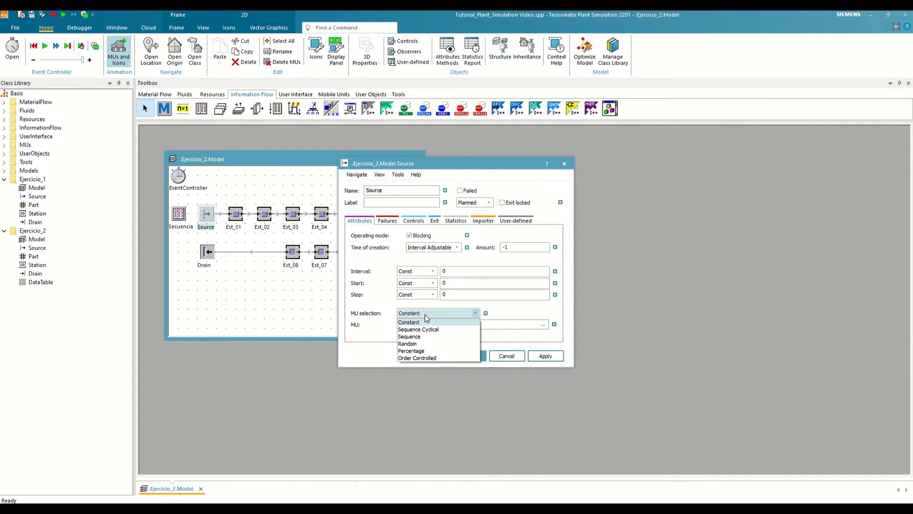
pyautogui.moveTo(417, 329)
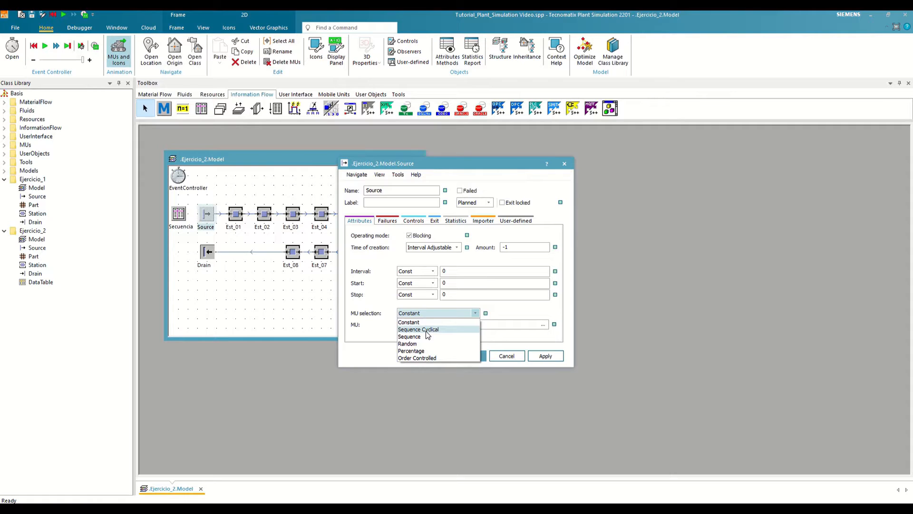
pyautogui.click(418, 329)
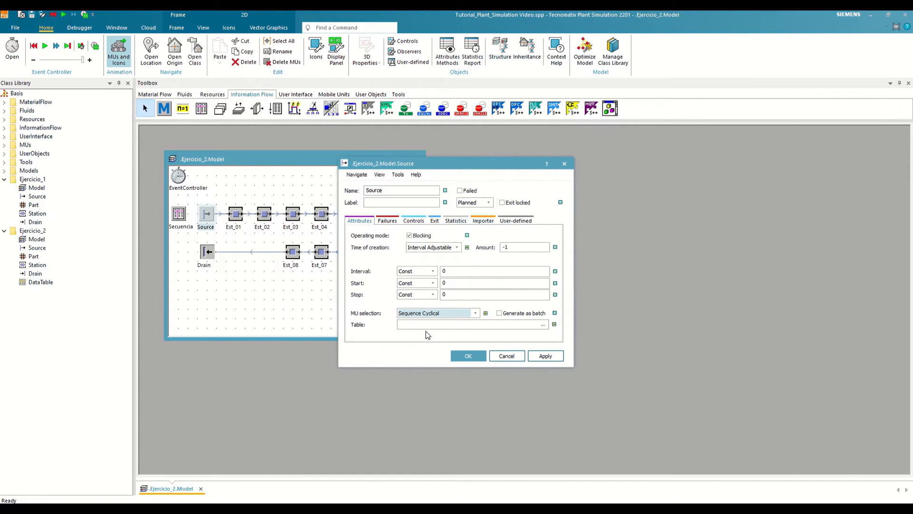
pyautogui.moveTo(427, 343)
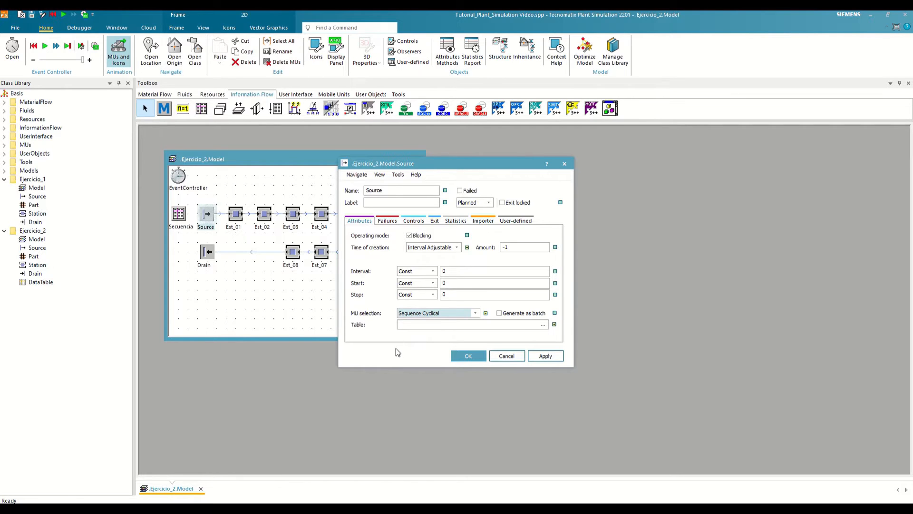
pyautogui.moveTo(228, 303)
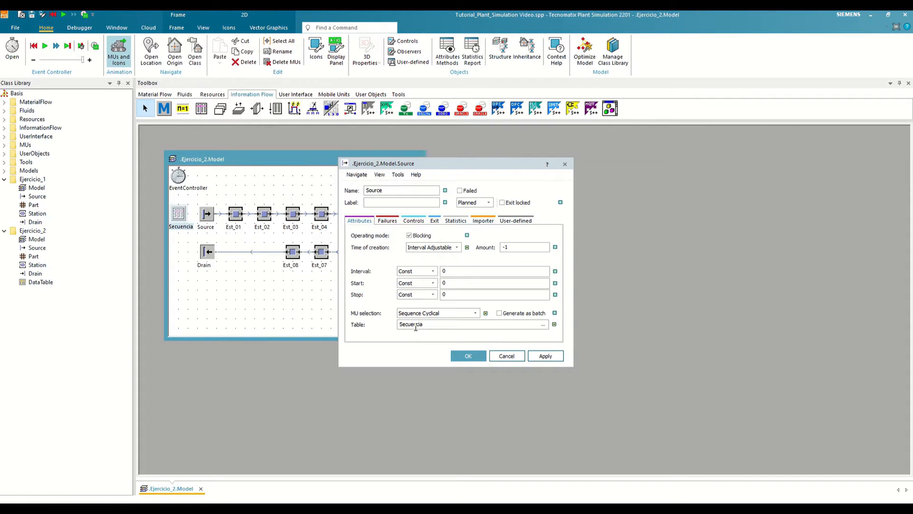
pyautogui.click(468, 355)
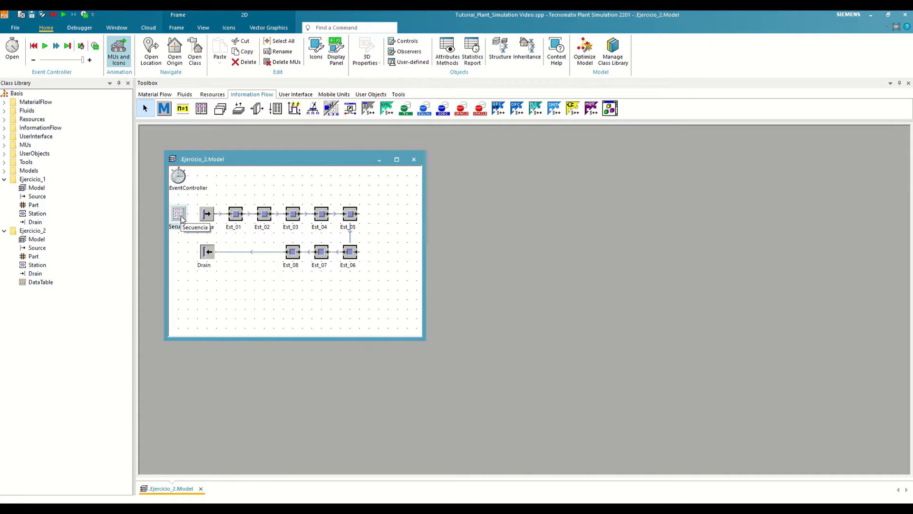
# Step: Fill Secuencia with rows: Ejercicio_2 Part, 100, A and Ejercicio_2 Part, 100, B
pyautogui.doubleClick(178, 213)
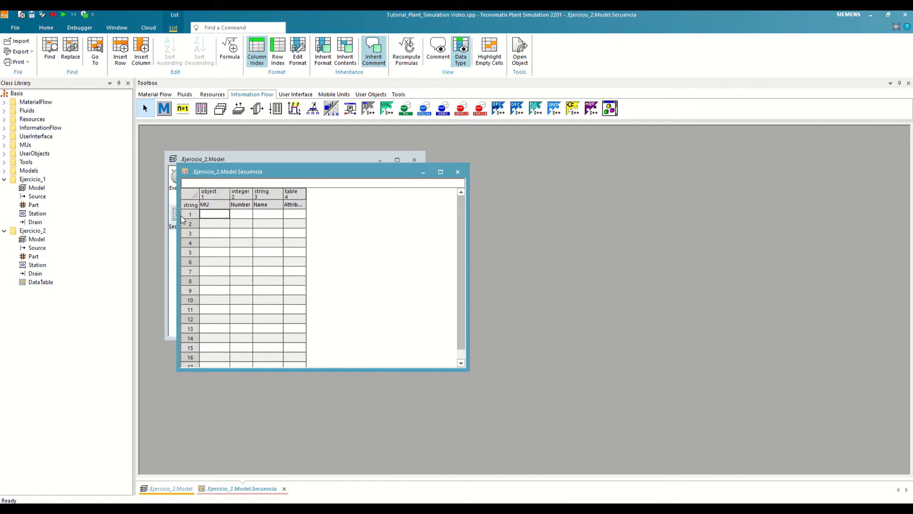
pyautogui.moveTo(407, 306)
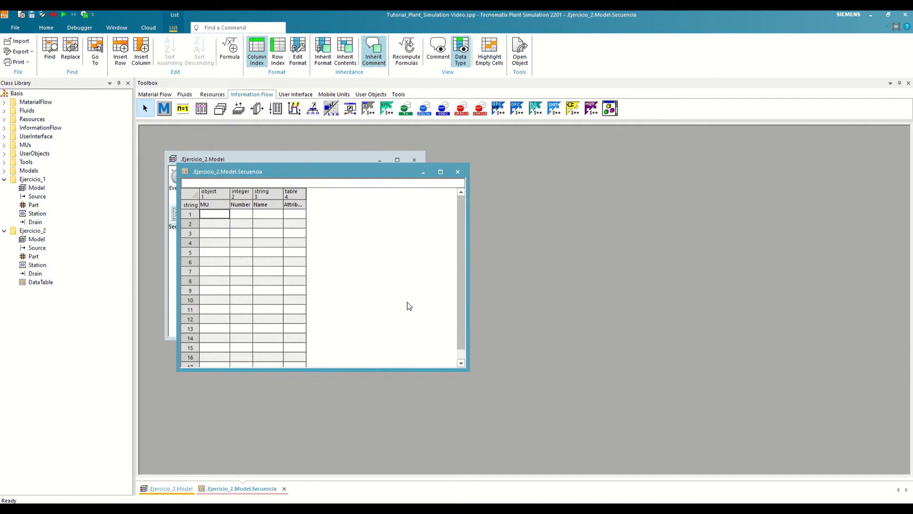
pyautogui.moveTo(361, 228)
pyautogui.write('.Ejercicio_2.Part')
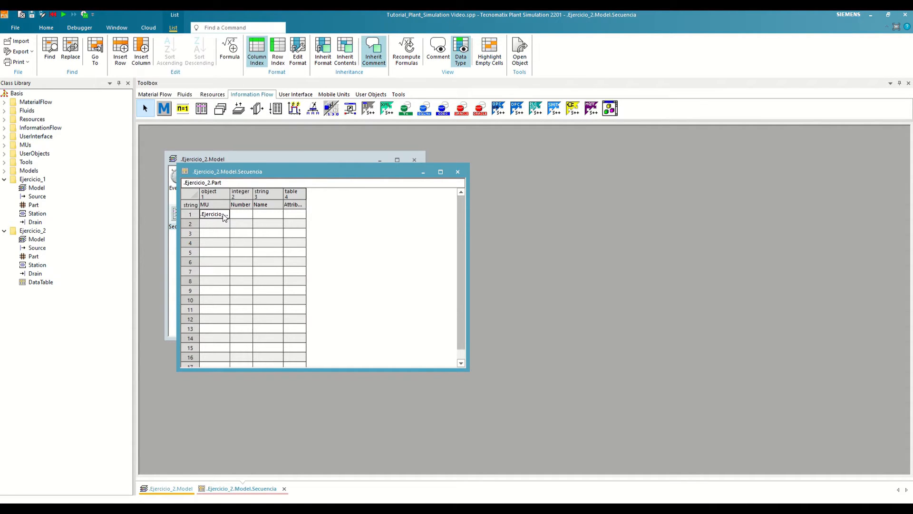
pyautogui.write('100')
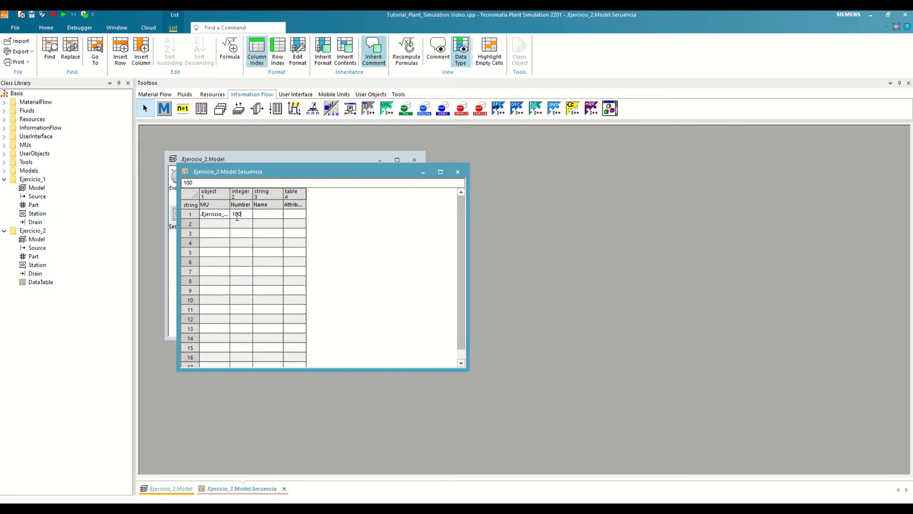
pyautogui.click(267, 213)
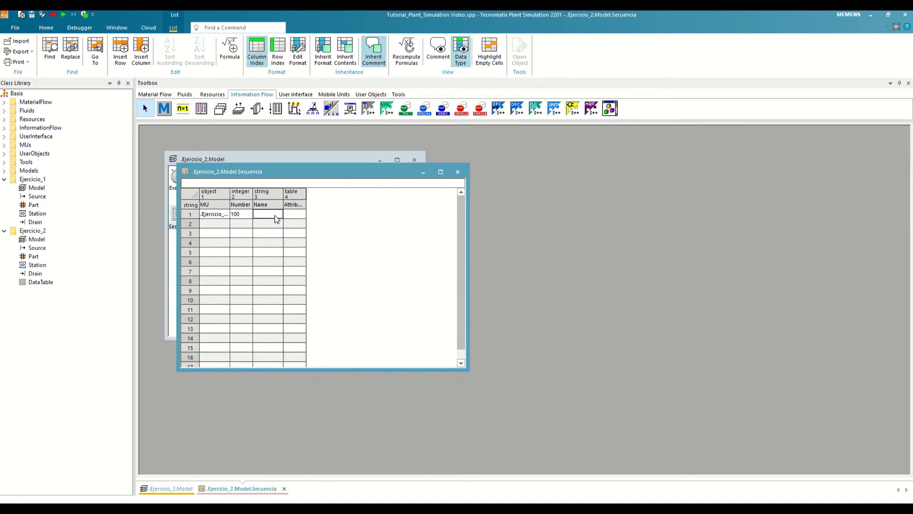
pyautogui.write('A')
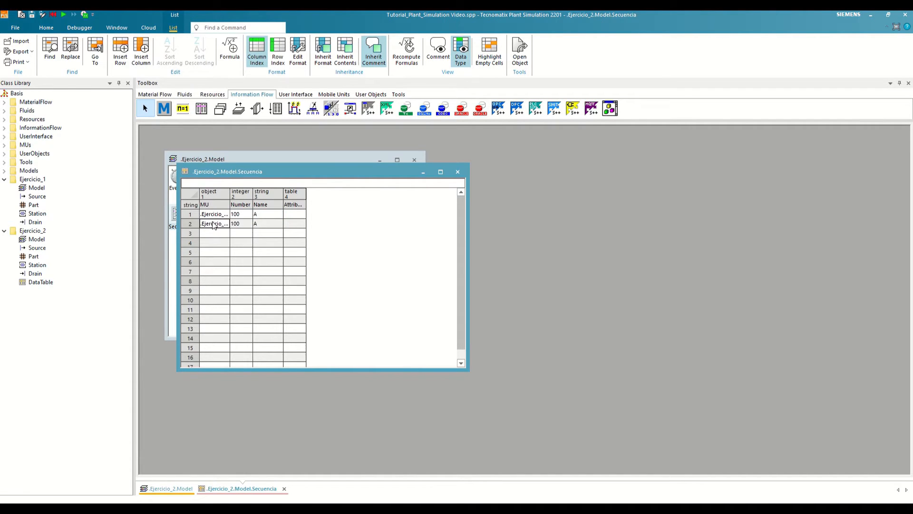
pyautogui.click(267, 224)
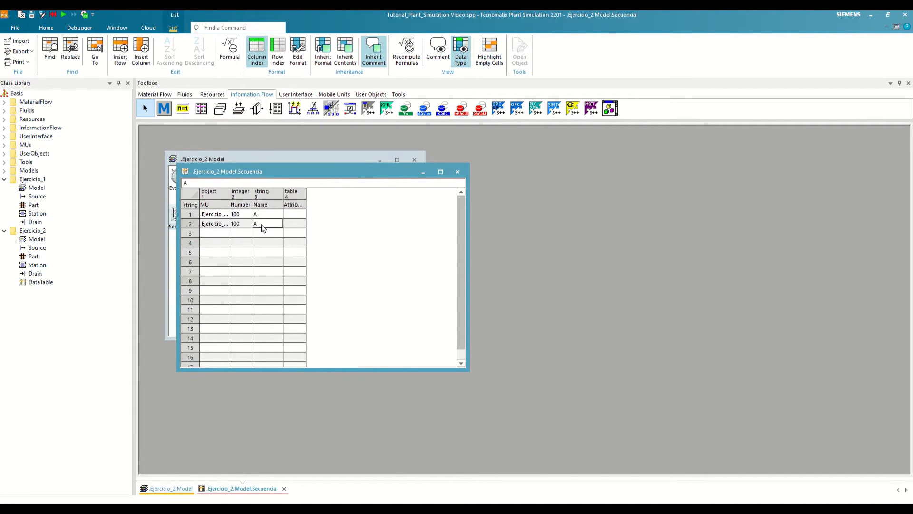
pyautogui.write('B')
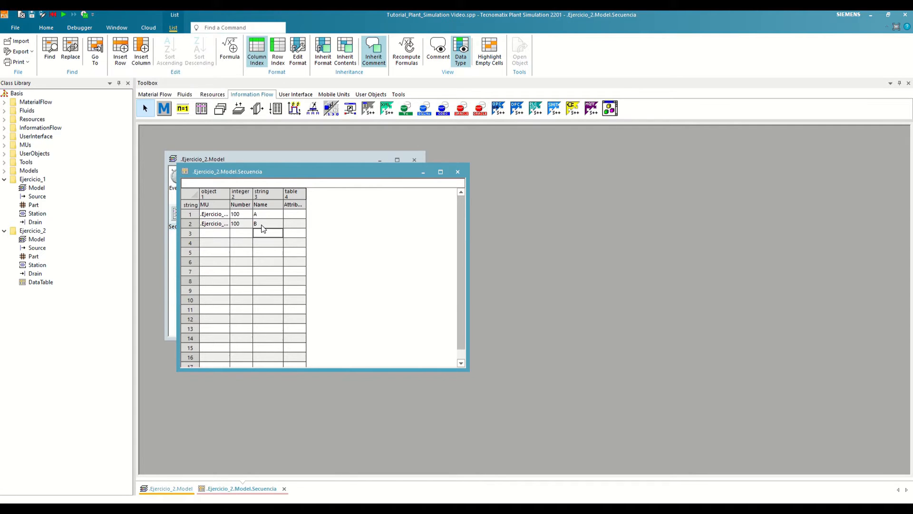
# Step: Close the table, start the EventController run, and inspect a moving part named A
pyautogui.click(458, 172)
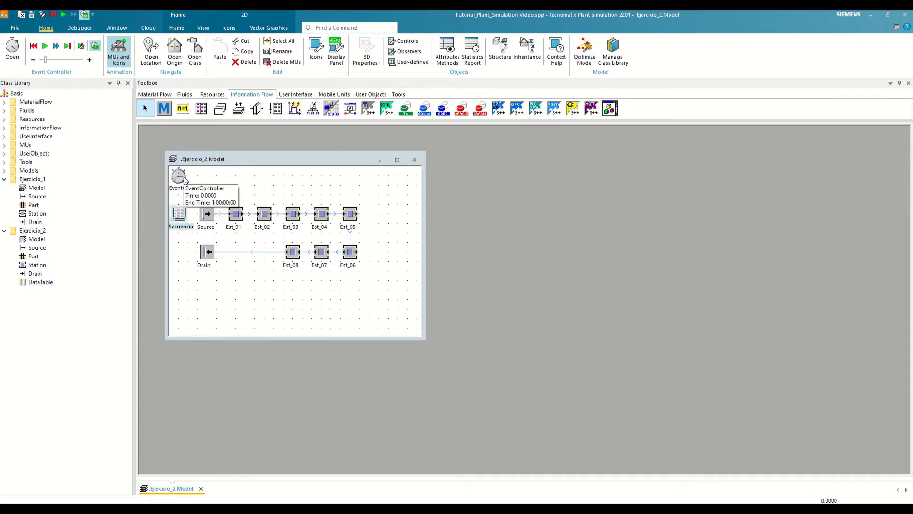
pyautogui.doubleClick(178, 174)
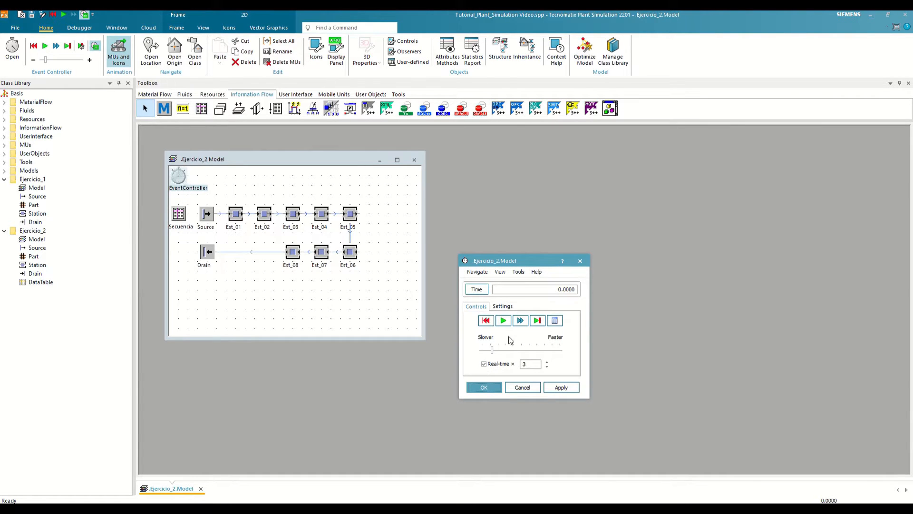
pyautogui.click(503, 320)
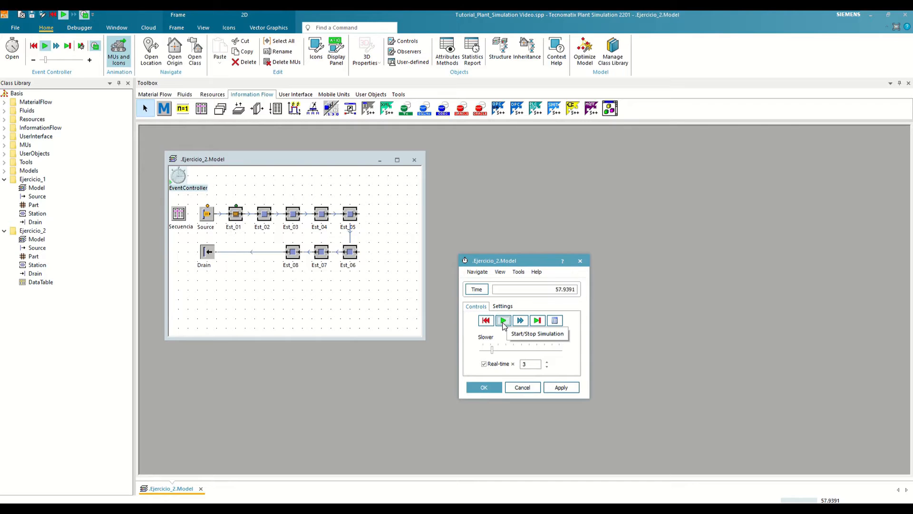
pyautogui.click(502, 320)
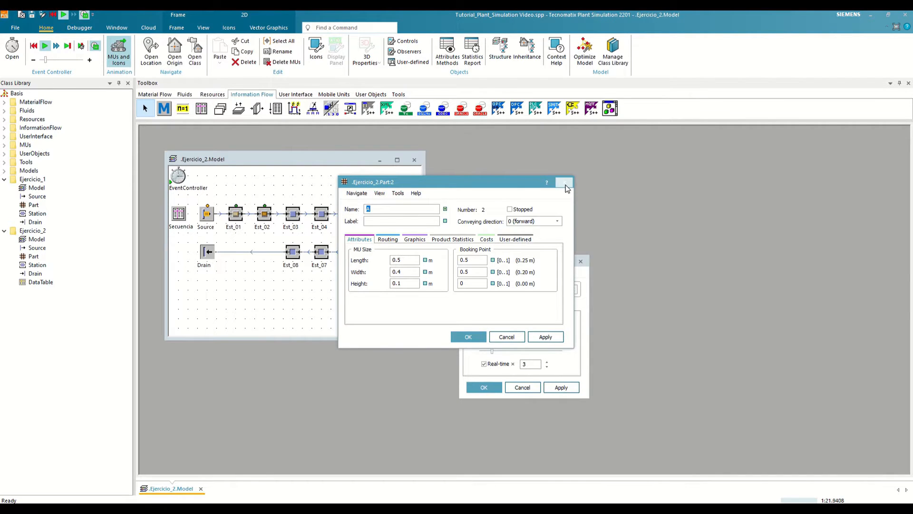
pyautogui.click(564, 181)
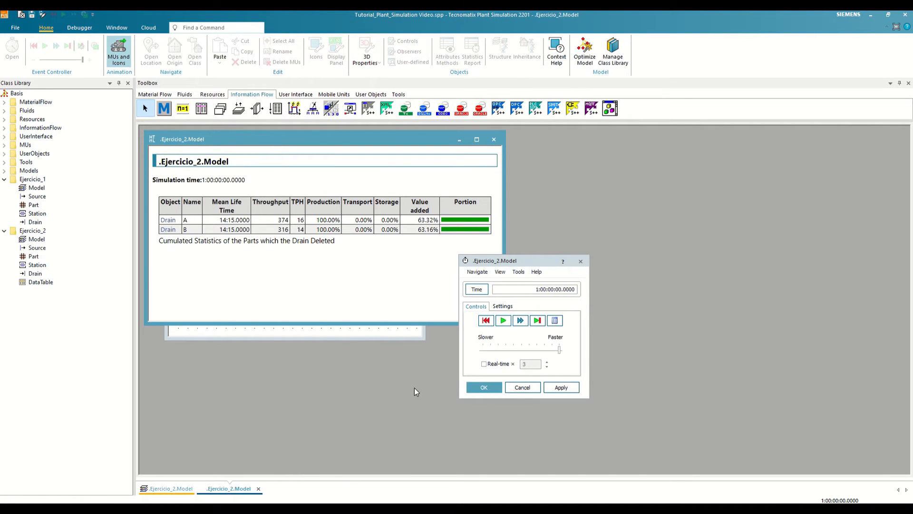
# Step: Set the EventController end time to 2:00:00:00, rerun, and close the report
pyautogui.click(197, 228)
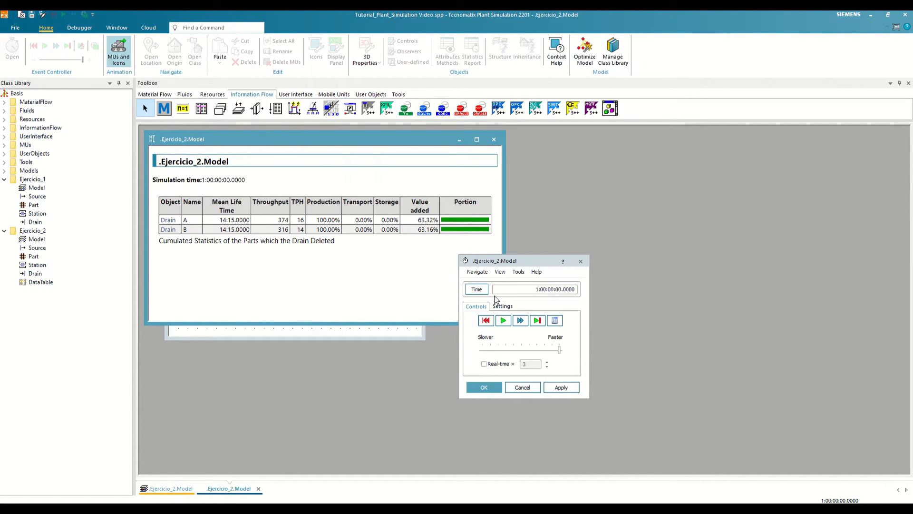
pyautogui.click(502, 305)
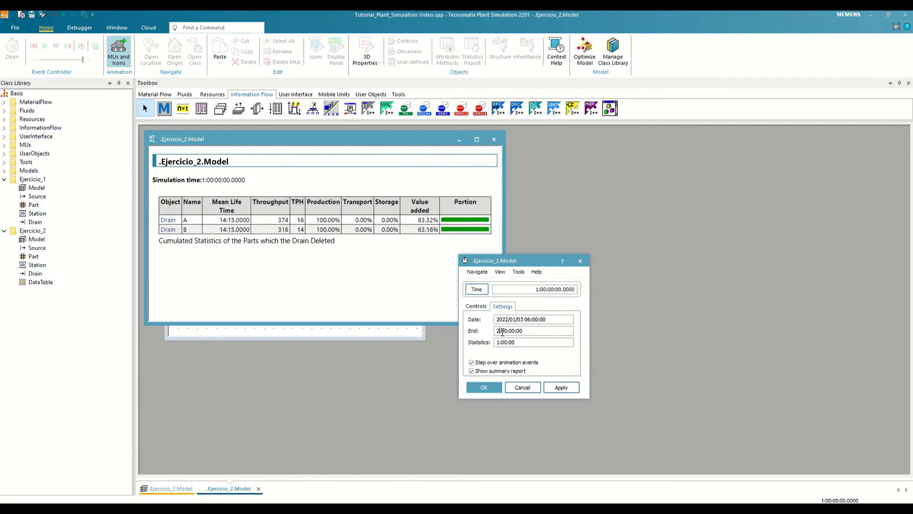
pyautogui.click(560, 387)
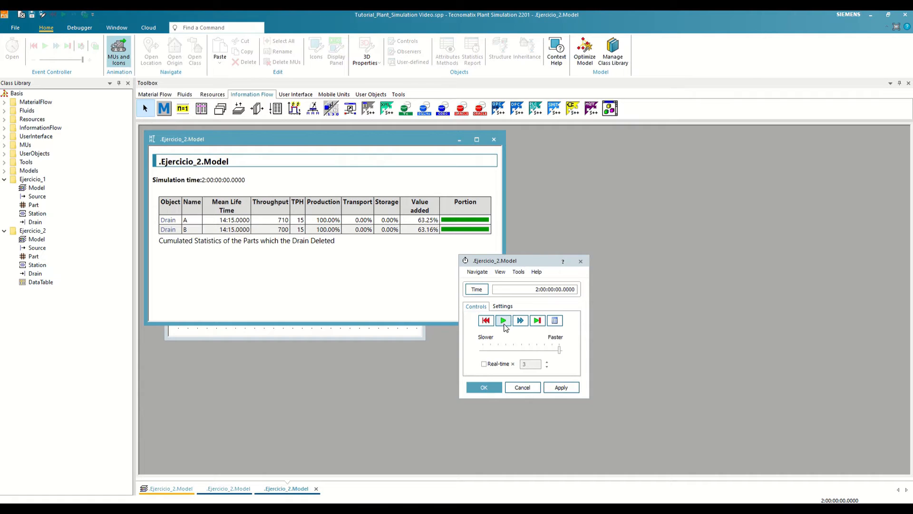
pyautogui.click(503, 319)
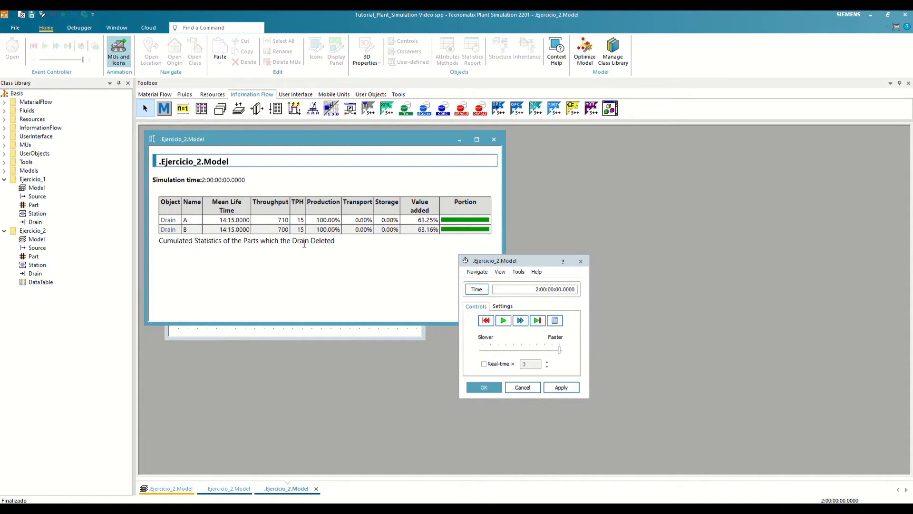
pyautogui.moveTo(319, 289)
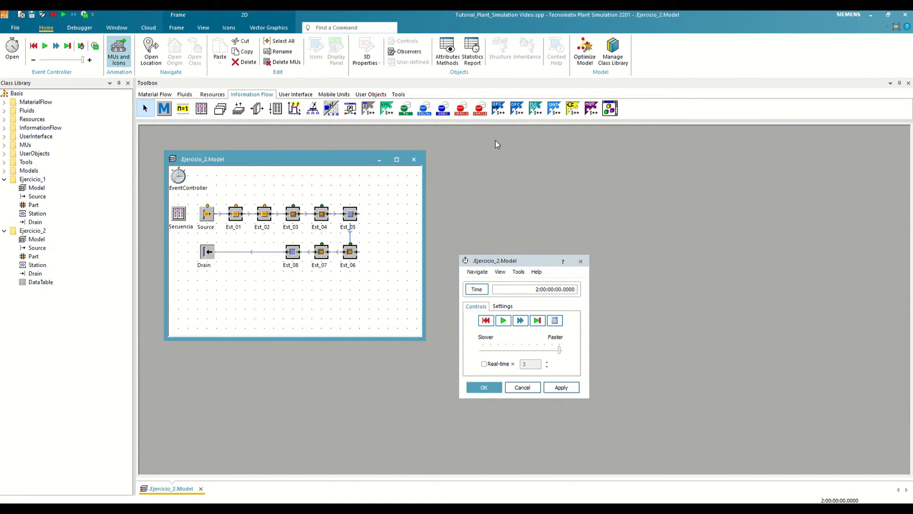
pyautogui.click(483, 387)
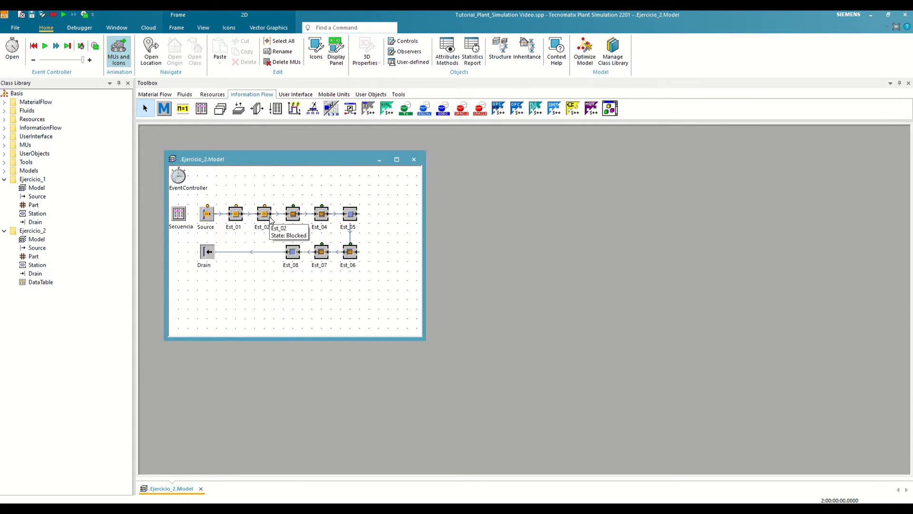
# Step: Give Est_02 a 45-second automatic set-up that depends on MU Name
pyautogui.doubleClick(262, 212)
pyautogui.write('45')
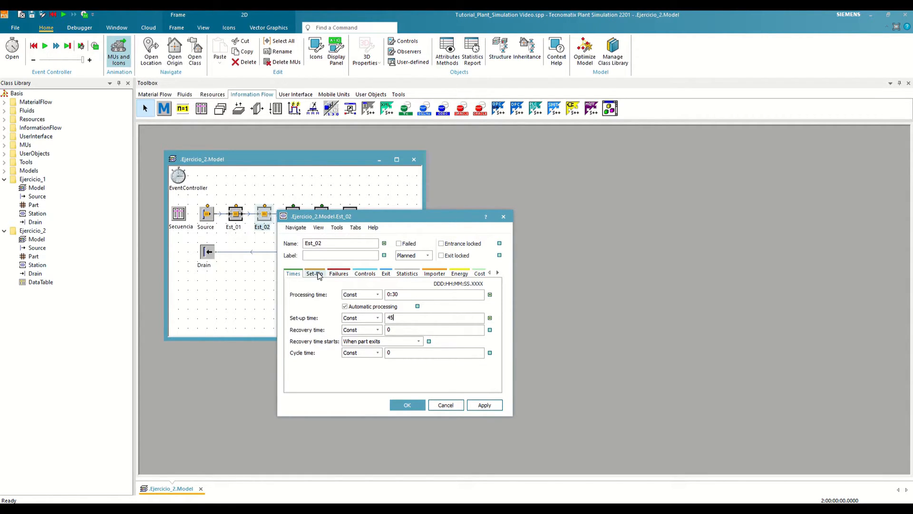
pyautogui.click(314, 273)
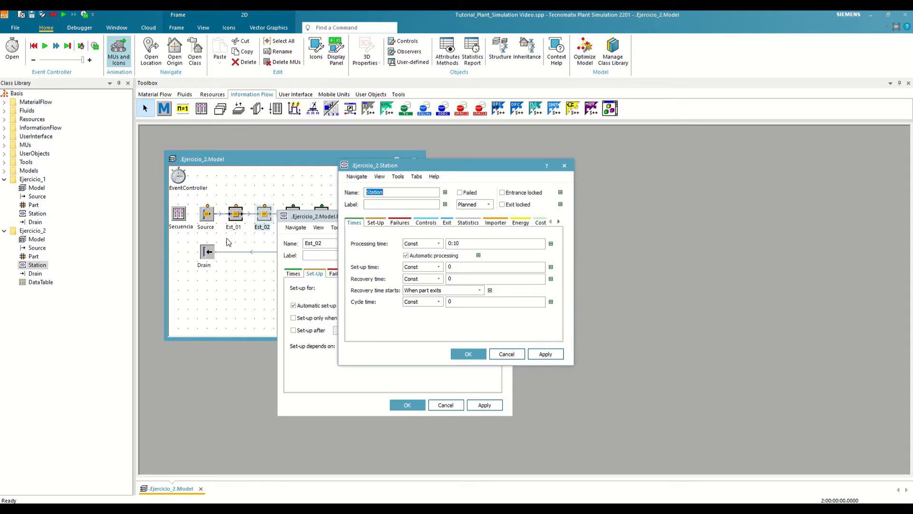
pyautogui.click(376, 222)
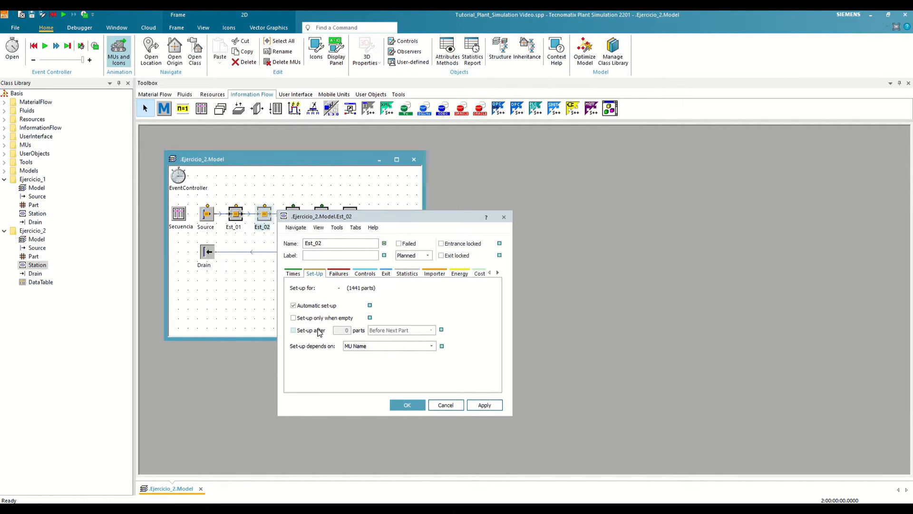
pyautogui.click(293, 330)
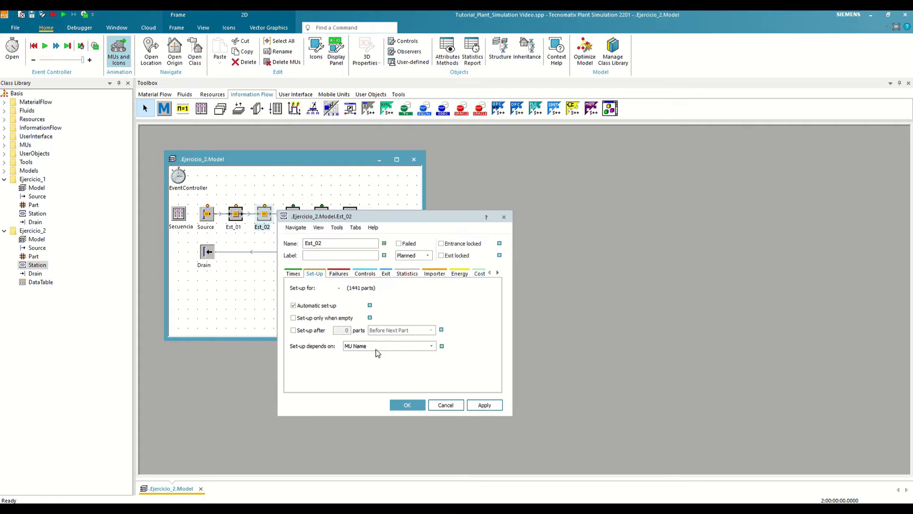
pyautogui.moveTo(299, 377)
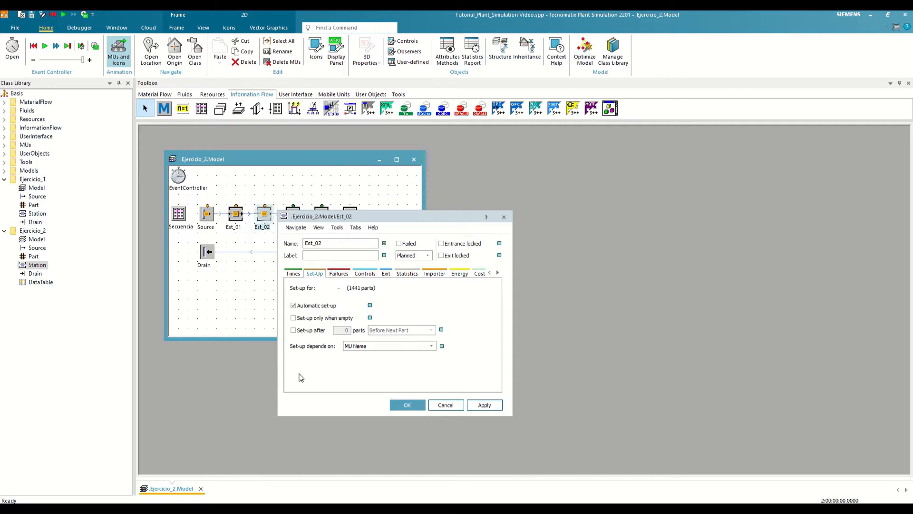
pyautogui.moveTo(309, 376)
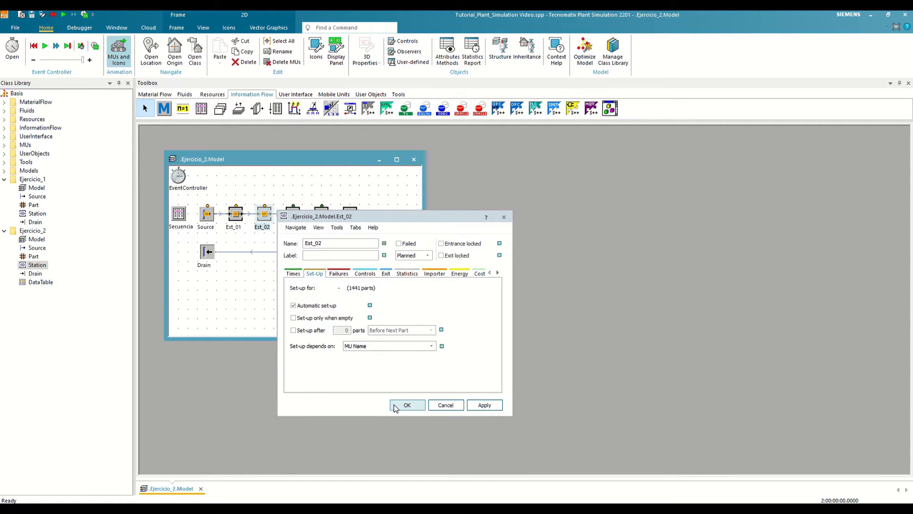
pyautogui.click(407, 404)
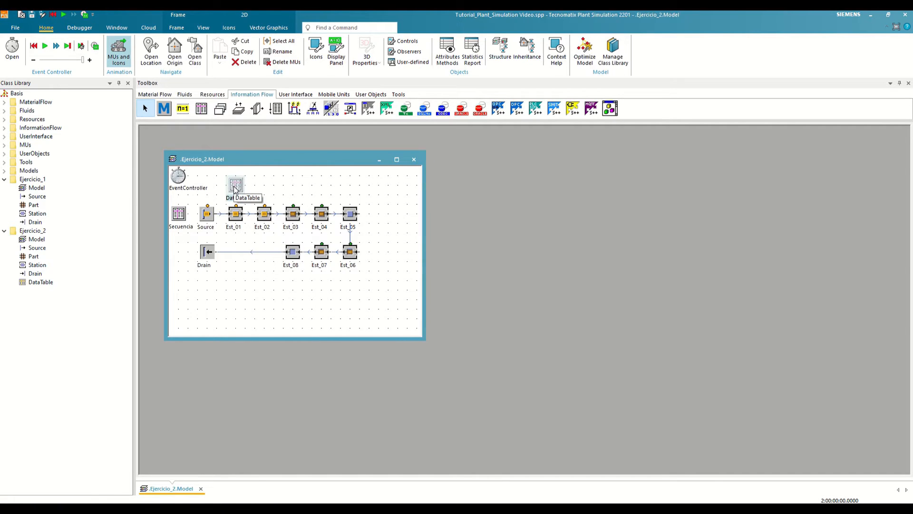
# Step: Rename the table Tiempos_Est1 and make Est_01's processing time List (TypeDependent) using it
pyautogui.click(282, 51)
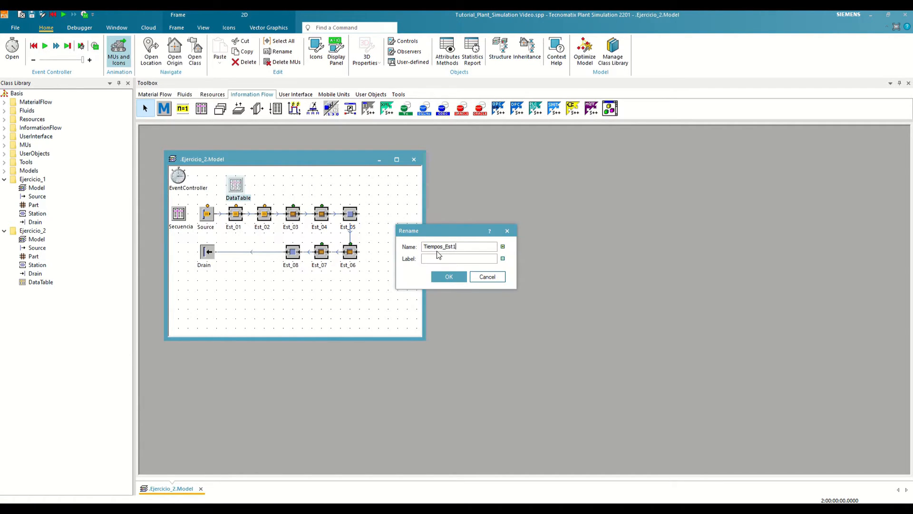
pyautogui.click(449, 277)
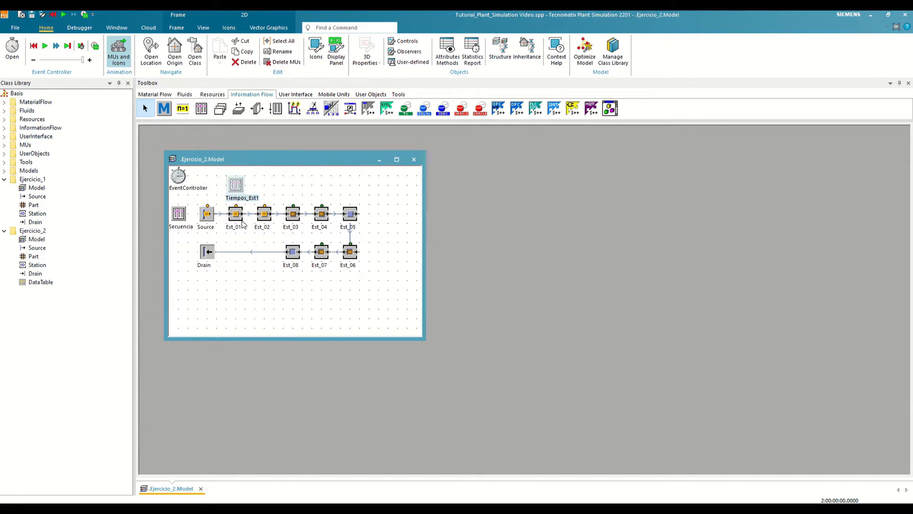
pyautogui.doubleClick(235, 213)
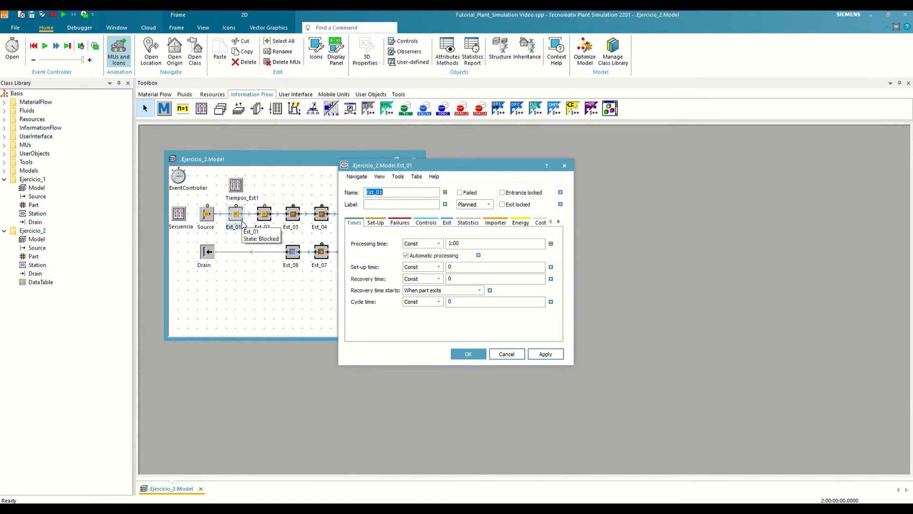
pyautogui.moveTo(319, 233)
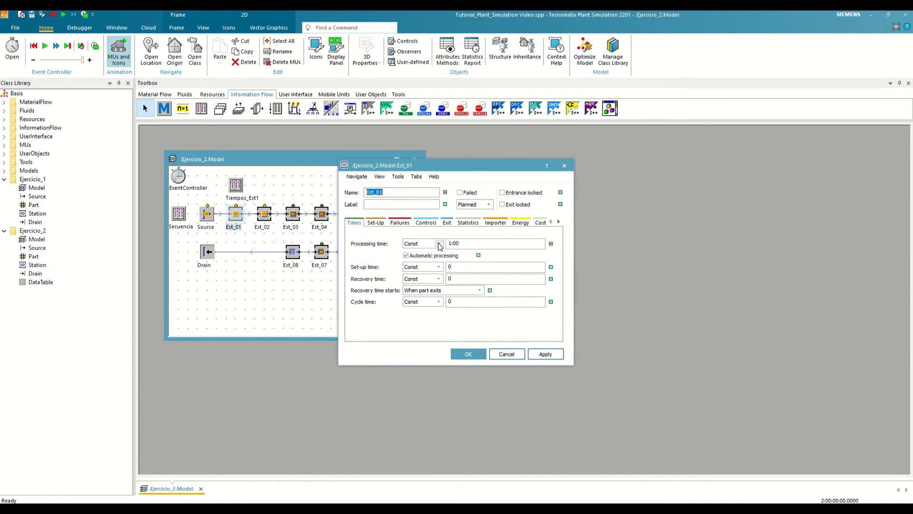
pyautogui.click(437, 243)
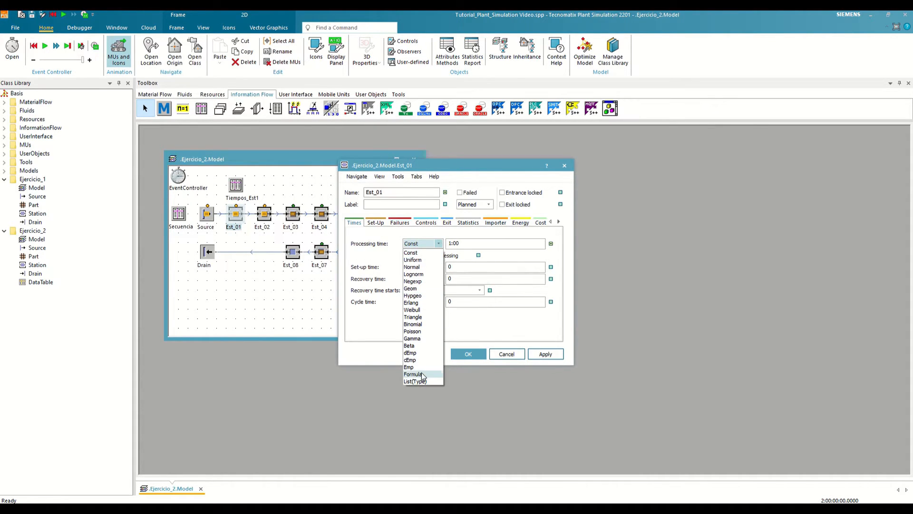
pyautogui.click(415, 381)
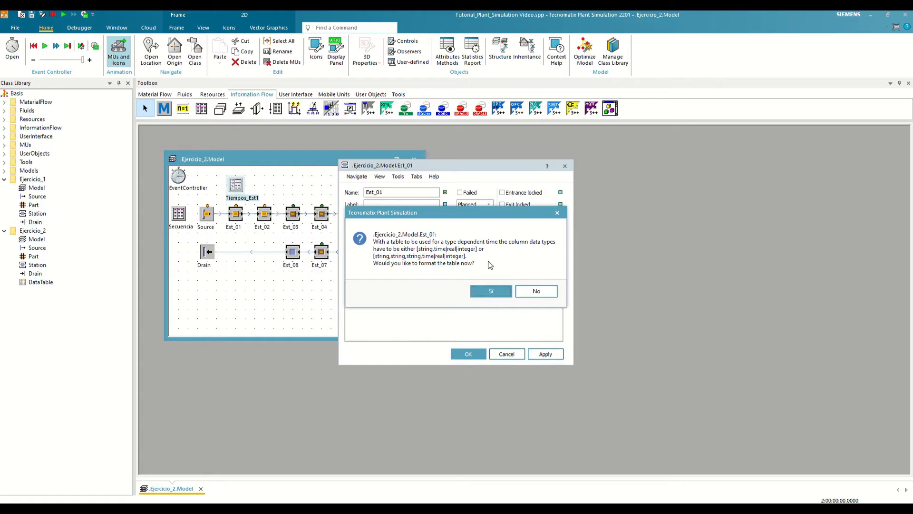
pyautogui.click(534, 291)
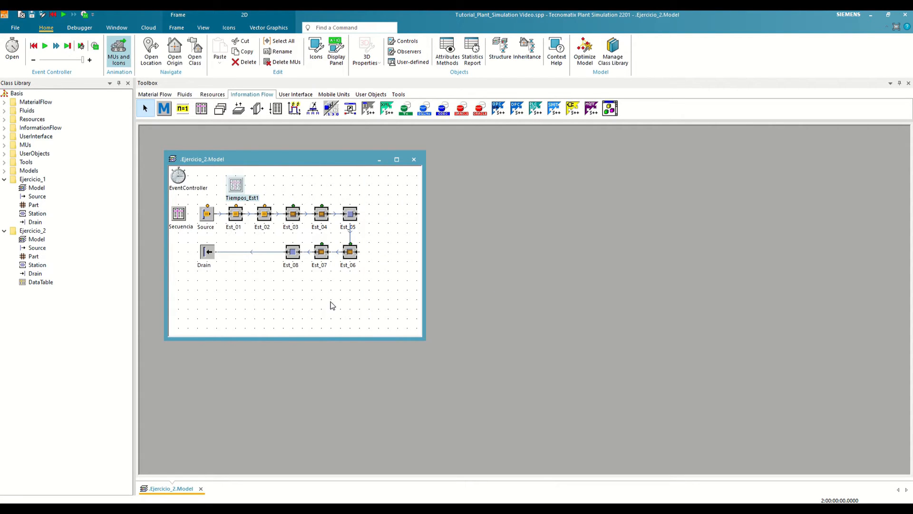
pyautogui.doubleClick(236, 183)
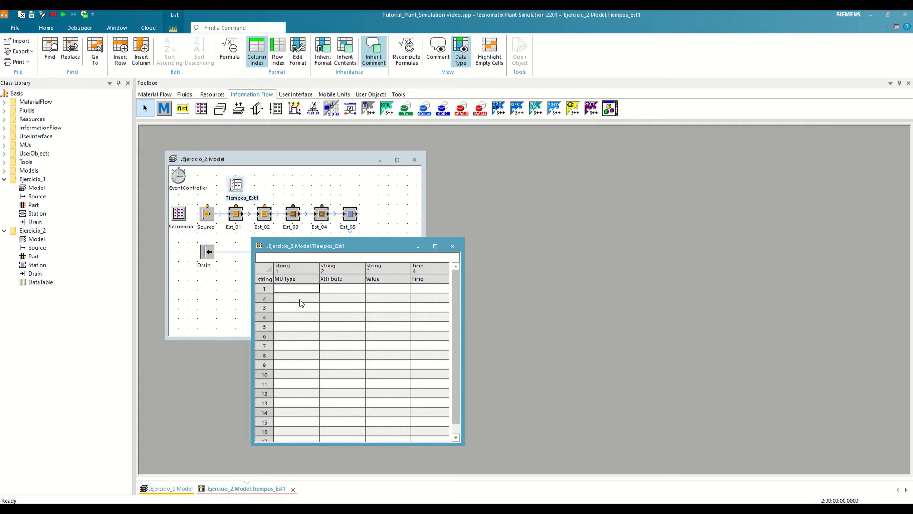
# Step: Enter part types A and B in Tiempos_Est1's MU Type column
pyautogui.write('A')
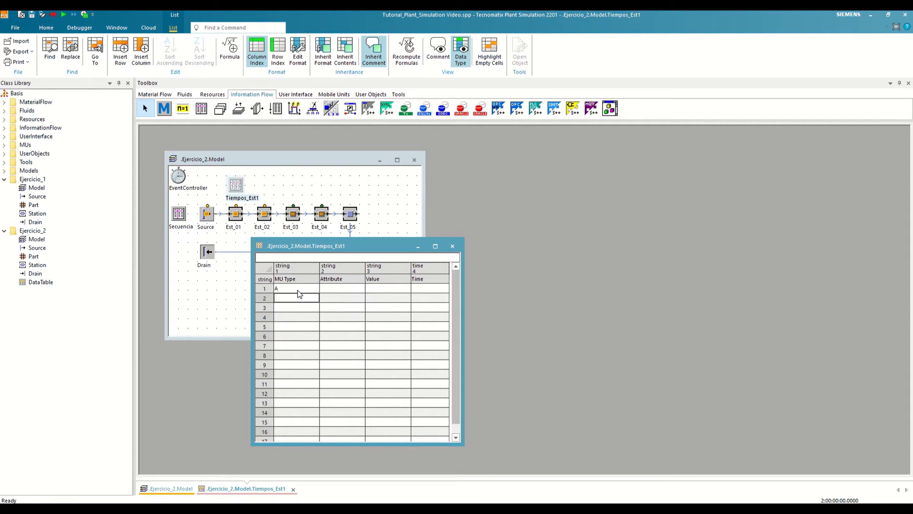
pyautogui.write('B')
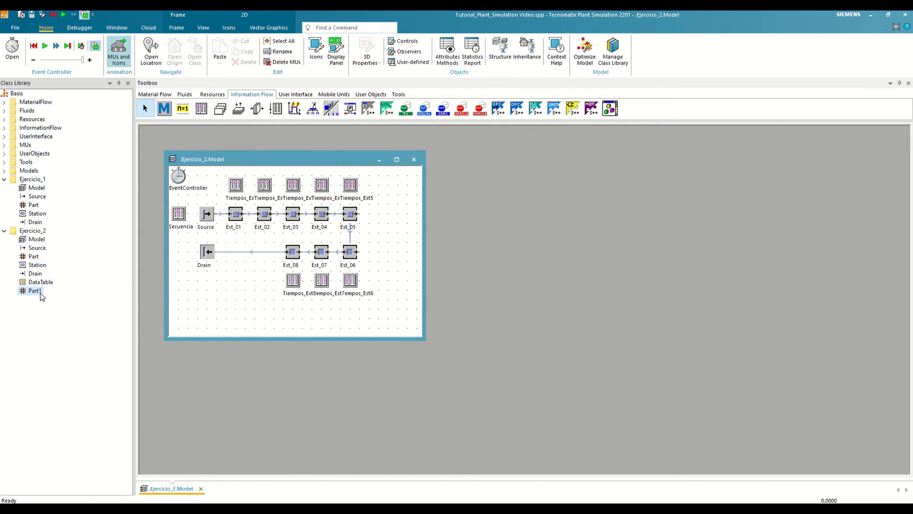
# Step: Rename Part to A and Part1 to B, then set class B's colour to blue
pyautogui.click(282, 51)
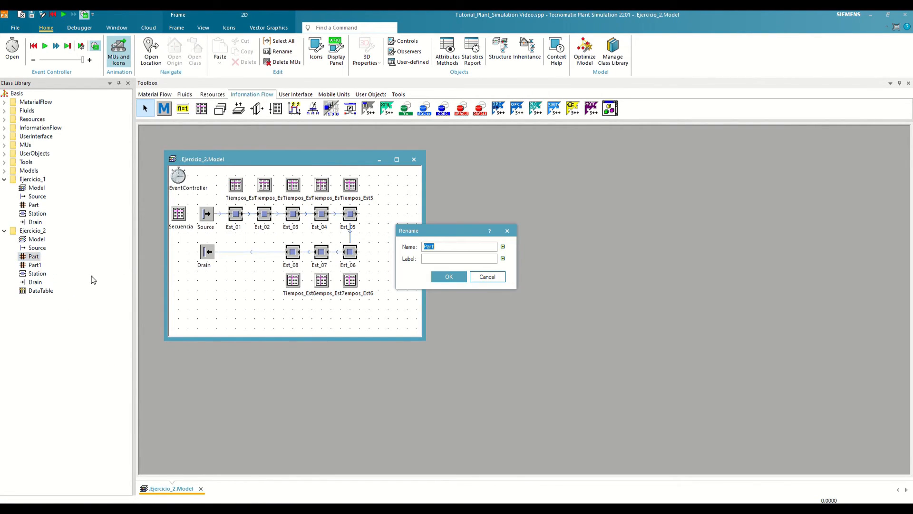
pyautogui.click(449, 276)
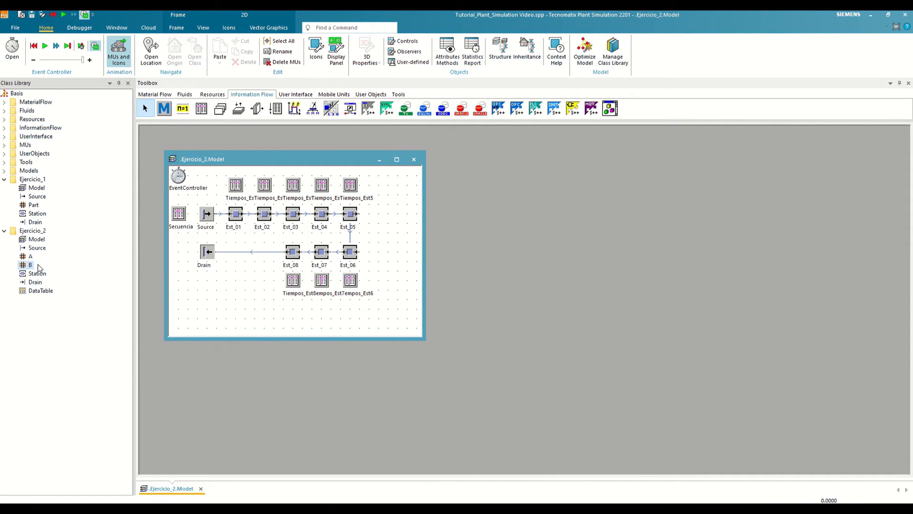
pyautogui.doubleClick(31, 256)
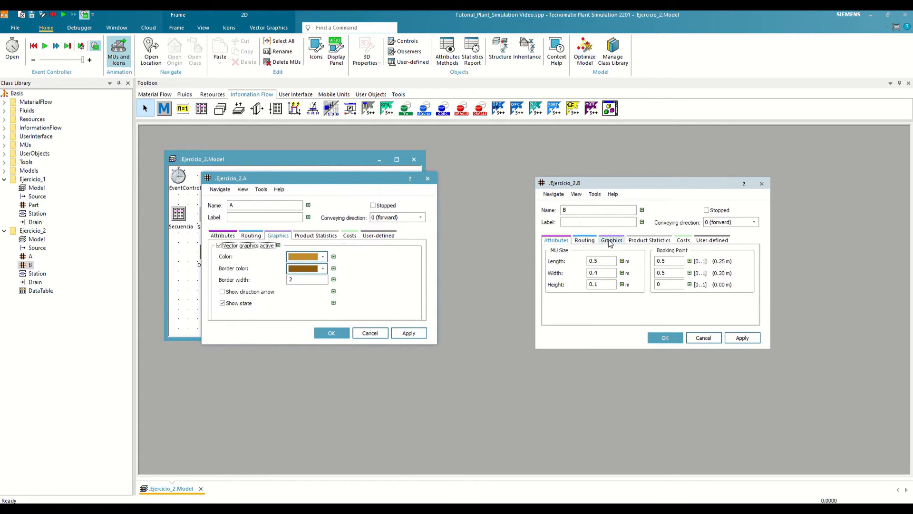
pyautogui.click(611, 240)
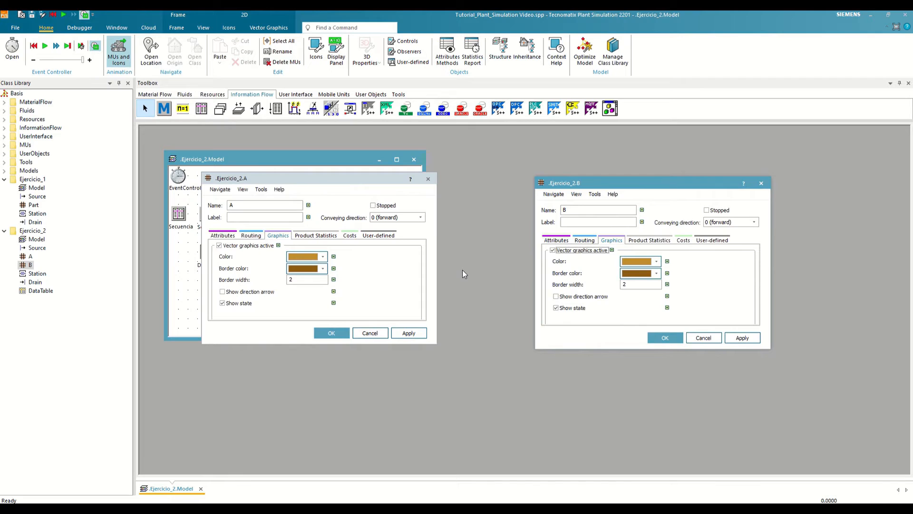
pyautogui.moveTo(351, 271)
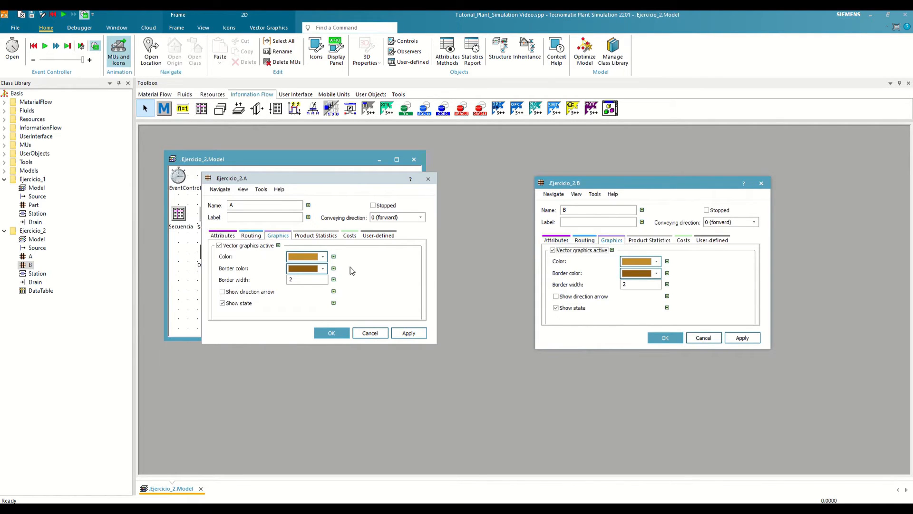
pyautogui.click(322, 256)
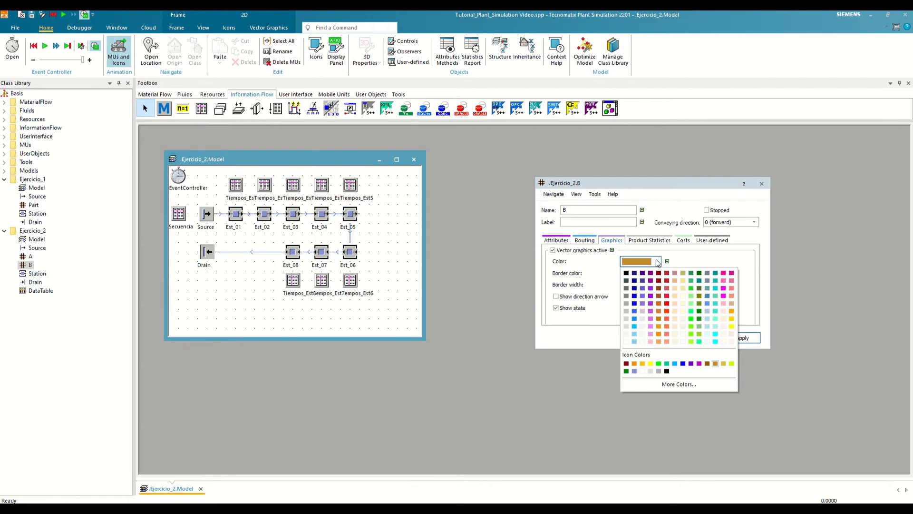
pyautogui.click(634, 287)
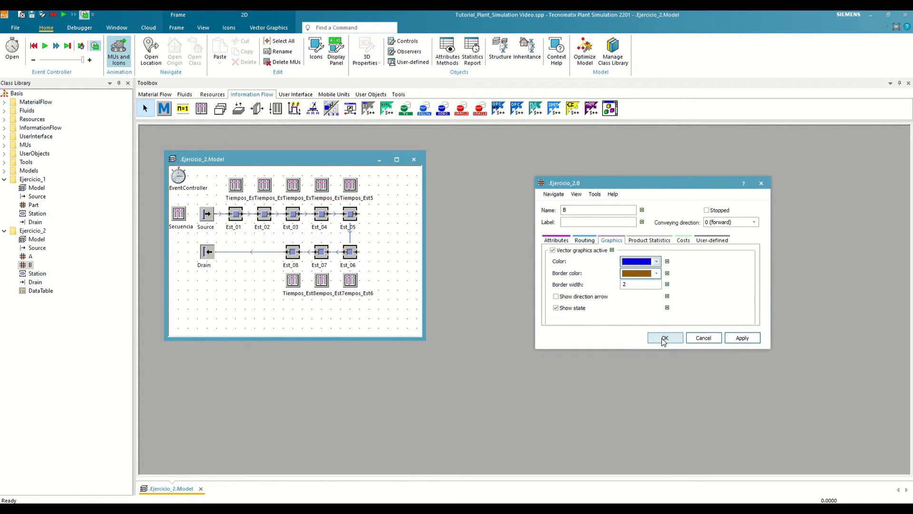
pyautogui.click(664, 338)
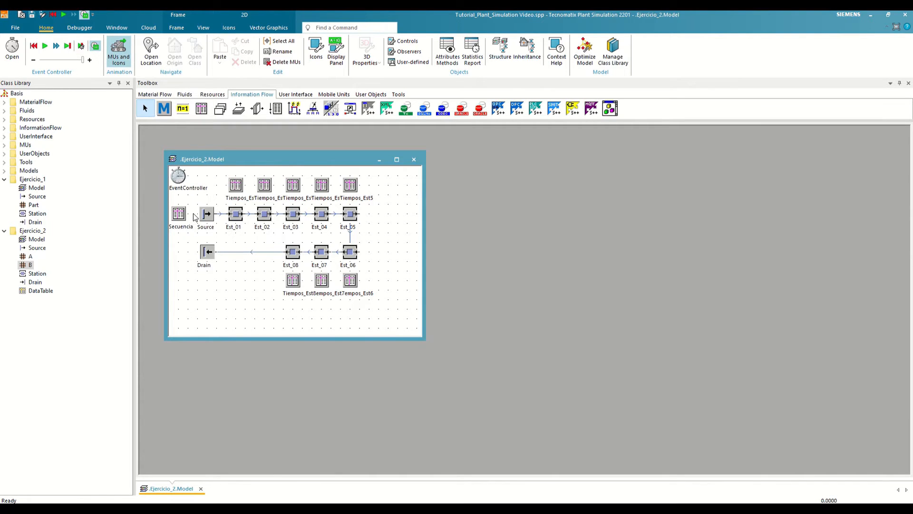
# Step: Repoint Secuencia's red MU references to classes A and B, then start the EventController run
pyautogui.doubleClick(181, 214)
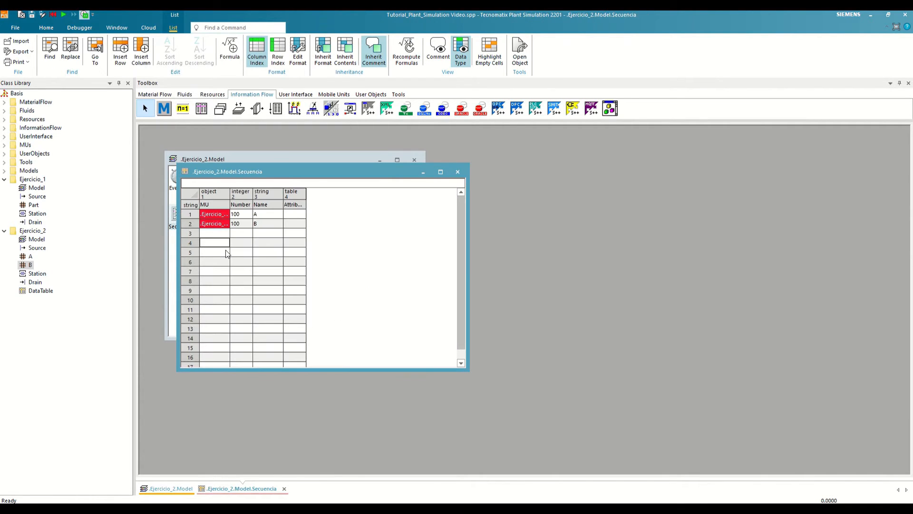
pyautogui.moveTo(217, 309)
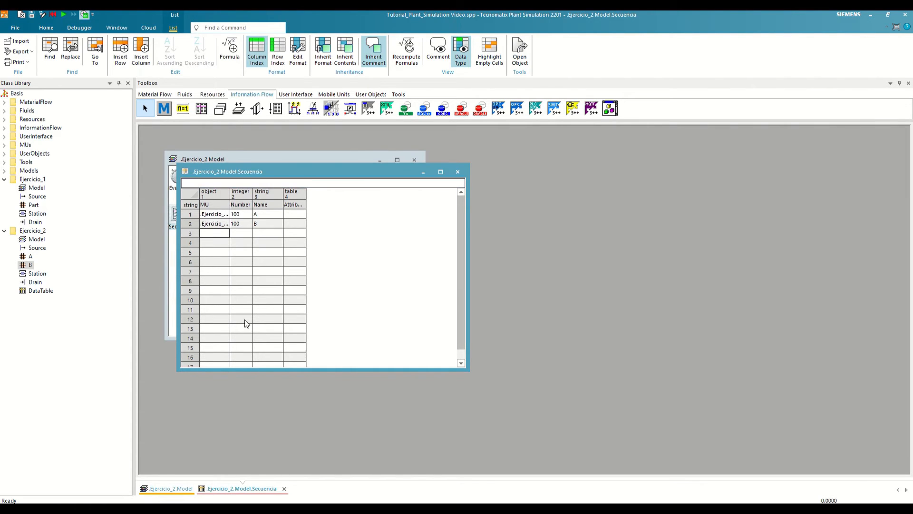
pyautogui.click(266, 223)
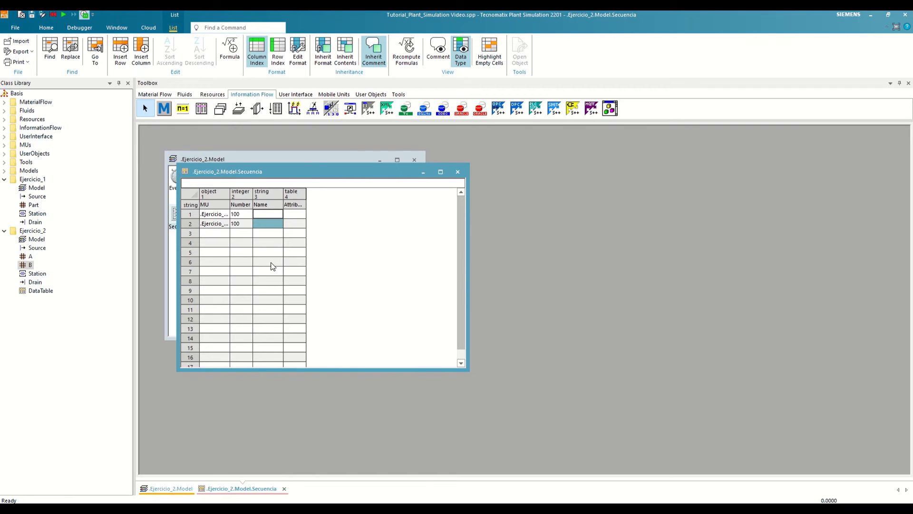
pyautogui.click(457, 171)
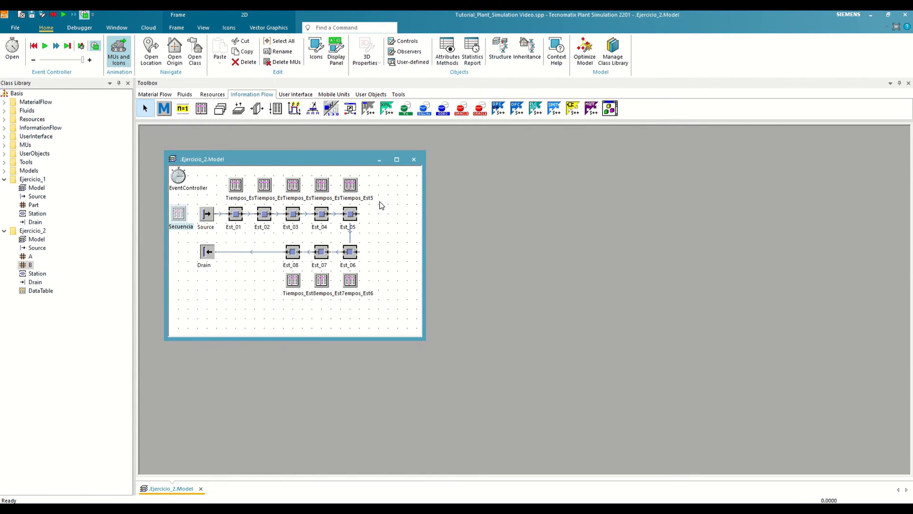
pyautogui.doubleClick(178, 176)
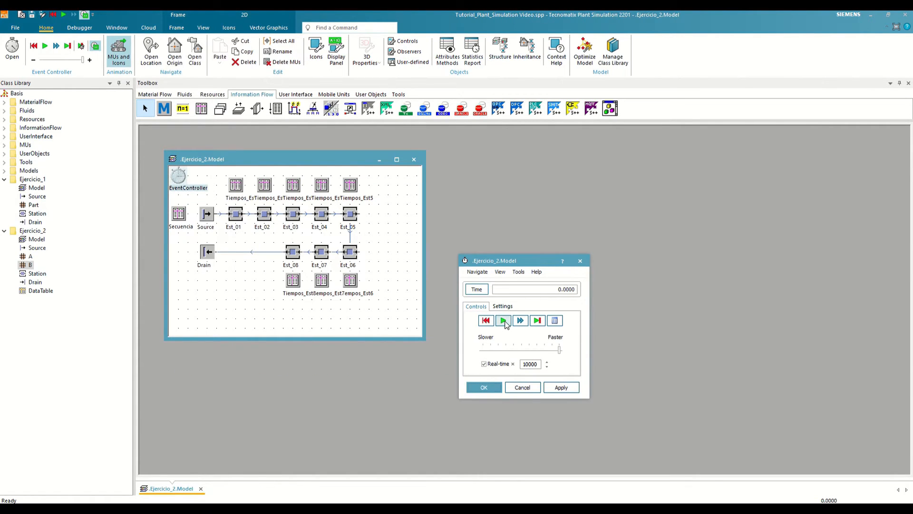
pyautogui.click(502, 319)
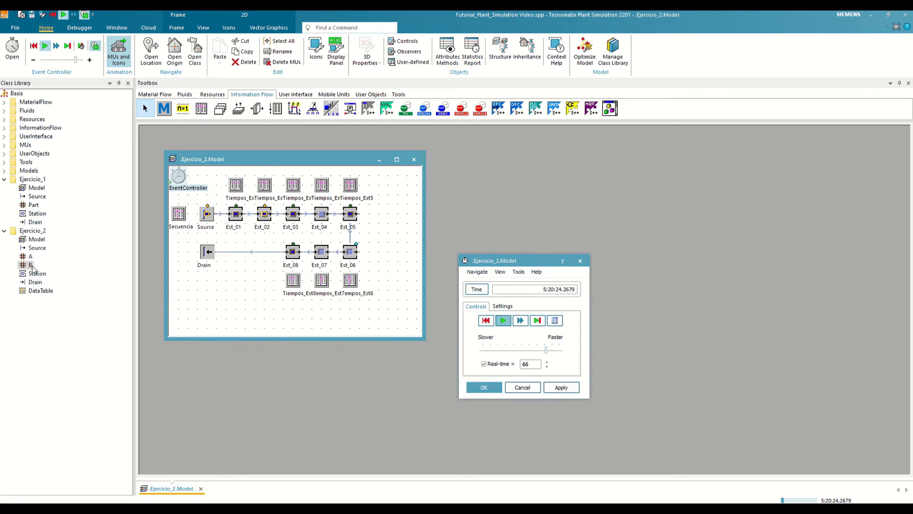
# Step: Give part class B a 1 m length and turn off its vector graphics
pyautogui.doubleClick(30, 265)
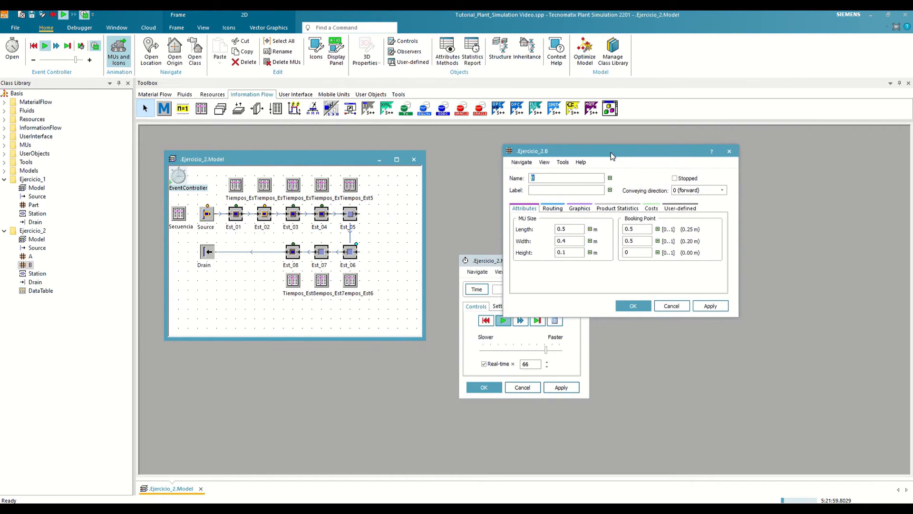
pyautogui.click(579, 207)
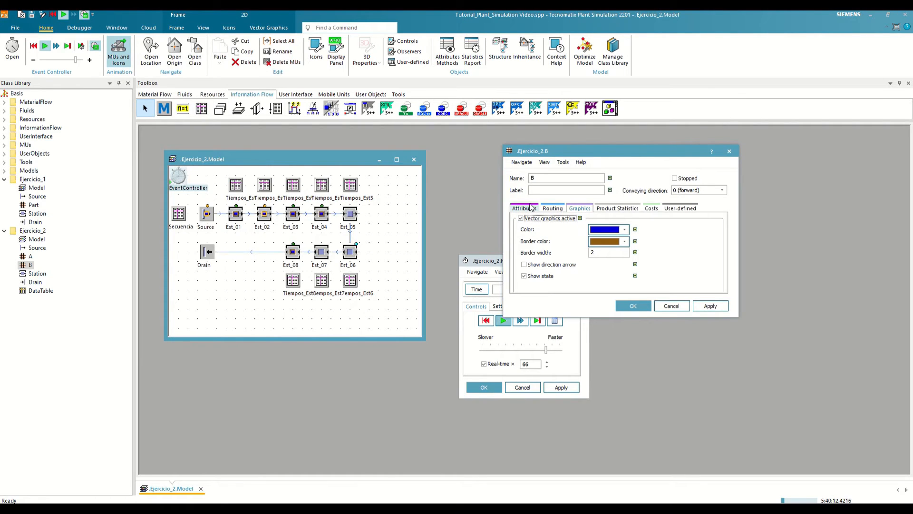
pyautogui.click(524, 208)
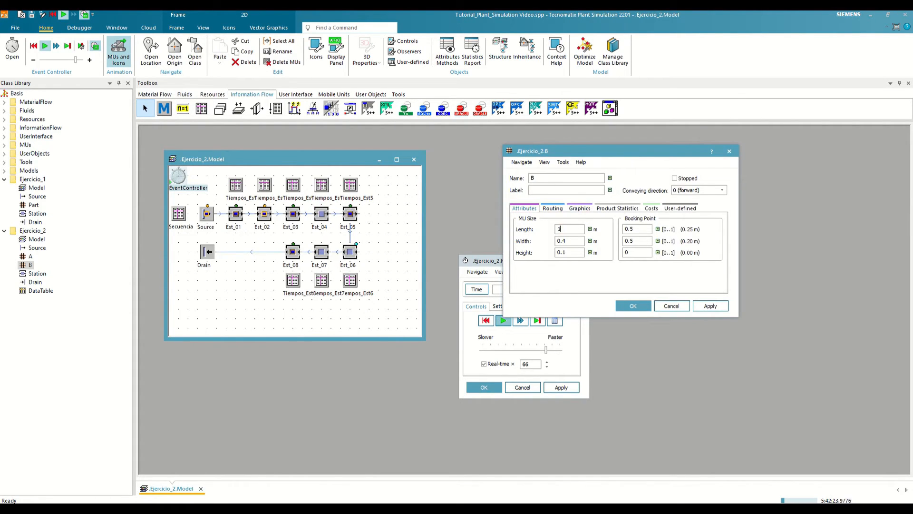
pyautogui.click(710, 305)
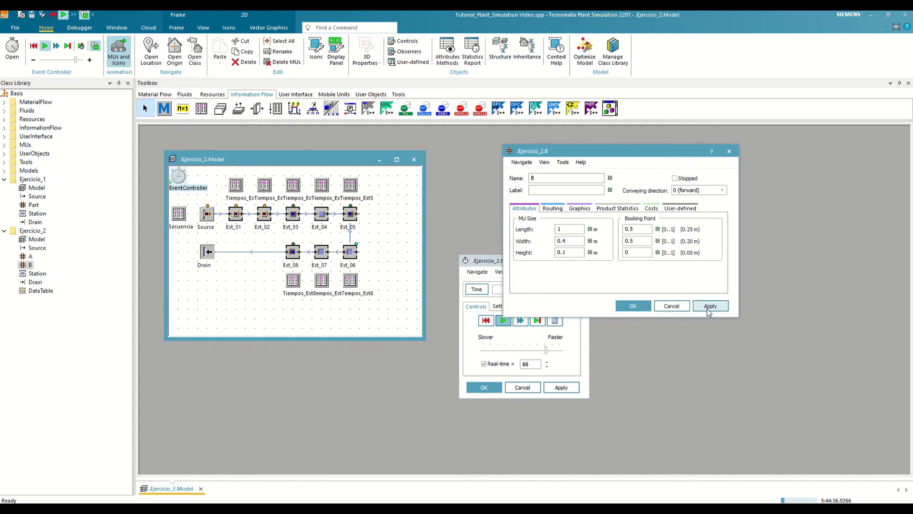
pyautogui.click(710, 306)
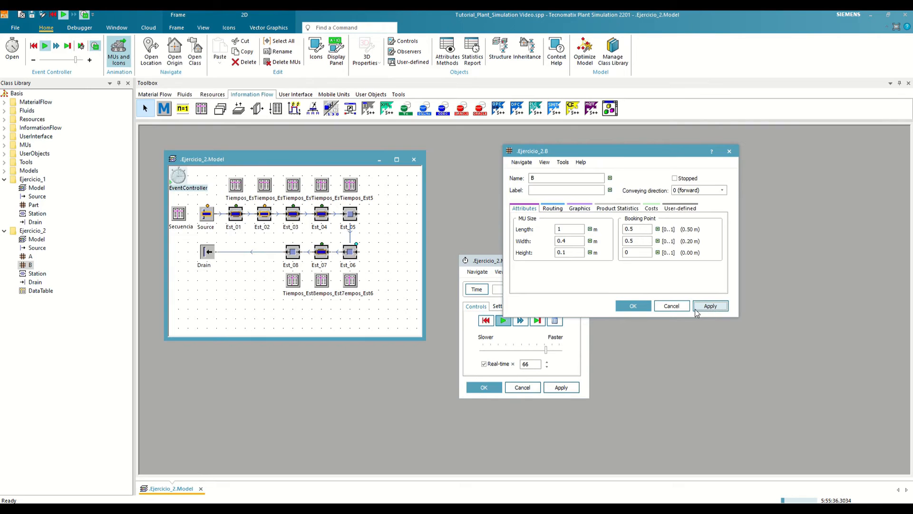
pyautogui.click(579, 208)
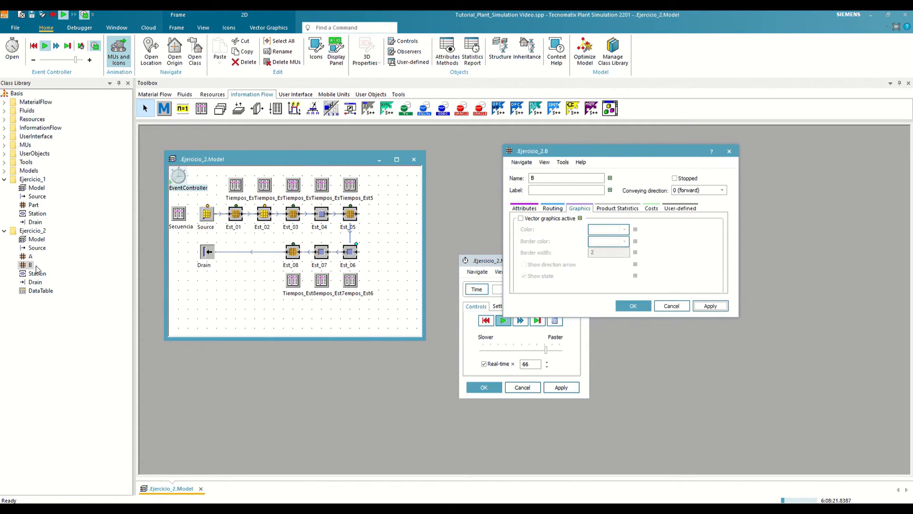
# Step: Repaint part B's Operational icon with an orange-on-teal design in the Icon Editor
pyautogui.rightClick(29, 264)
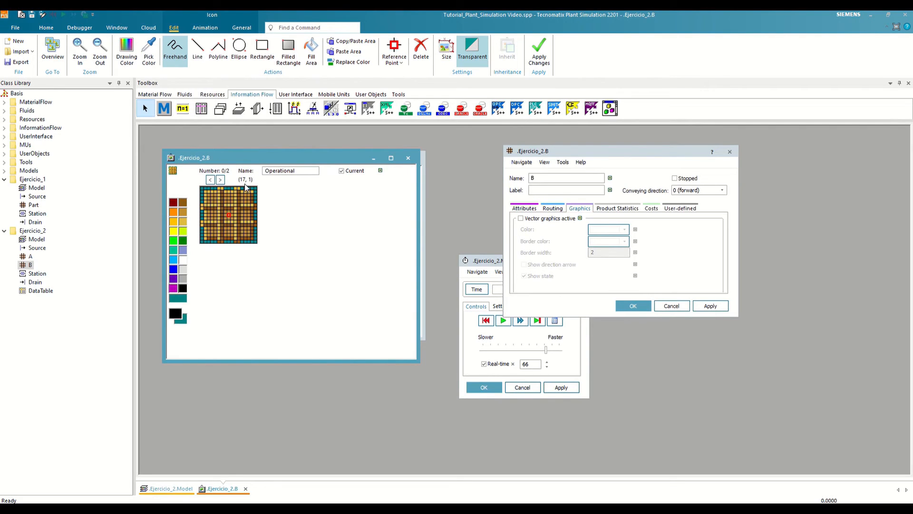
pyautogui.click(220, 179)
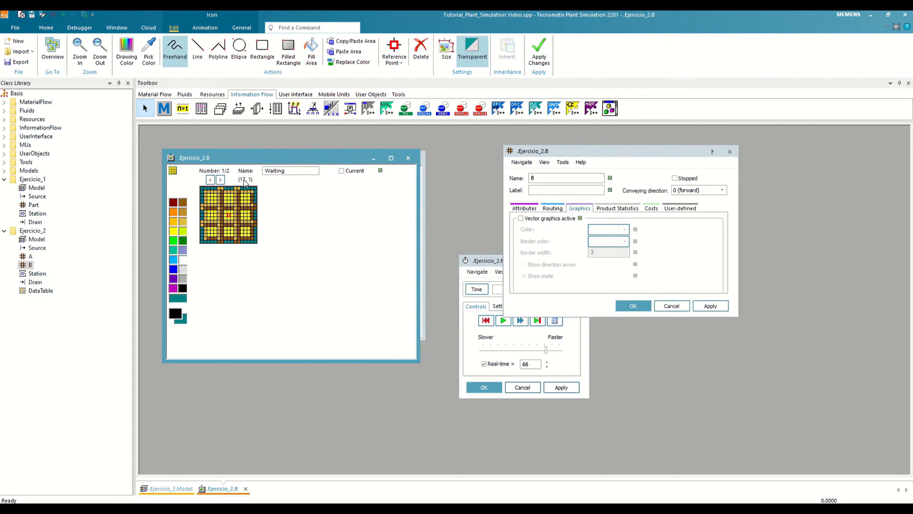
pyautogui.click(220, 179)
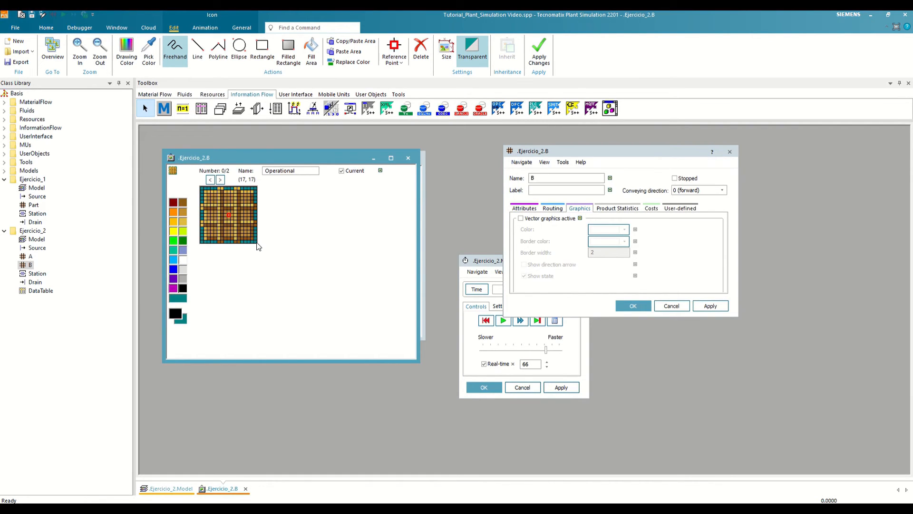
pyautogui.moveTo(194, 309)
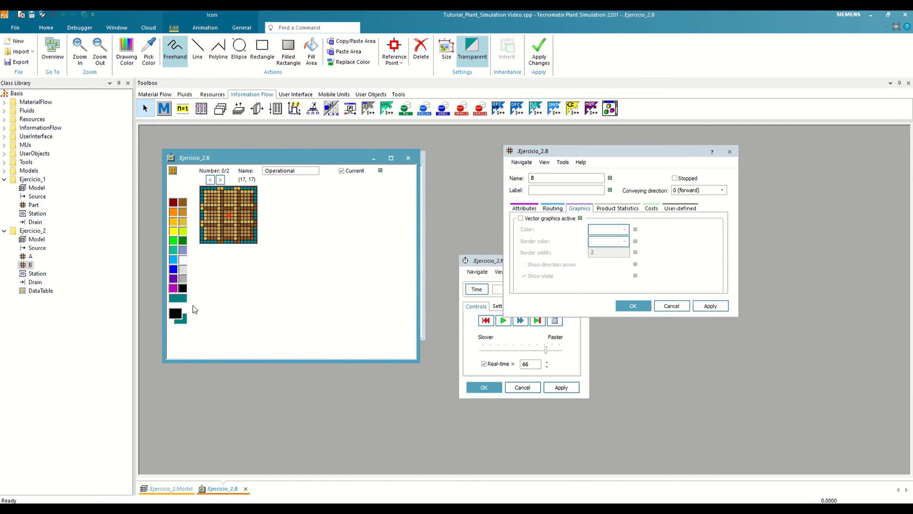
pyautogui.moveTo(182, 305)
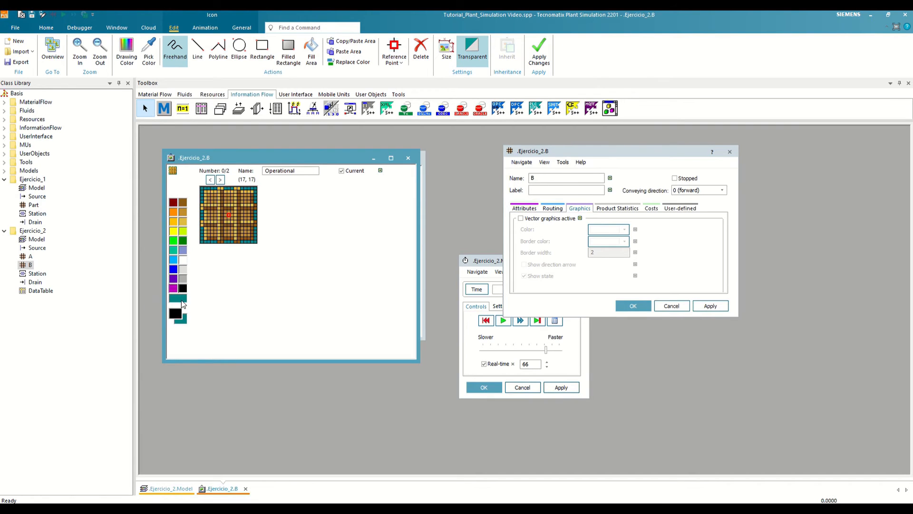
pyautogui.moveTo(159, 320)
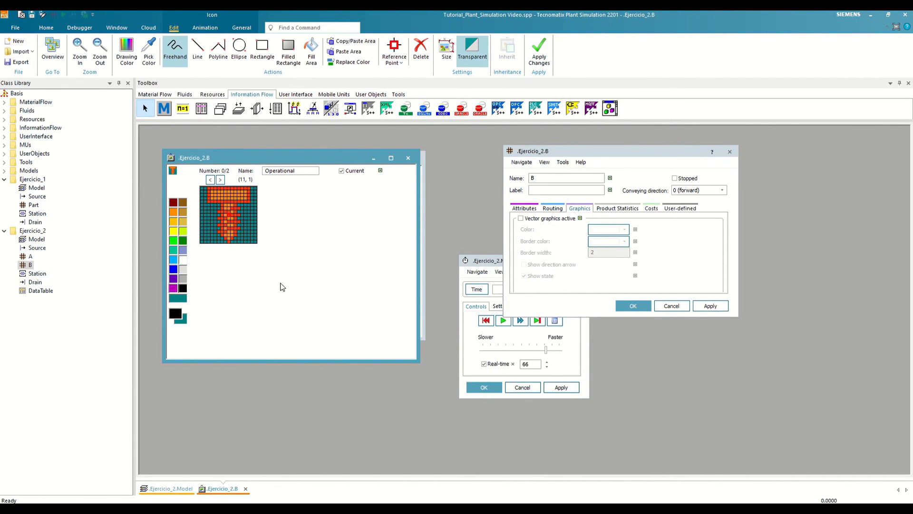
pyautogui.click(220, 179)
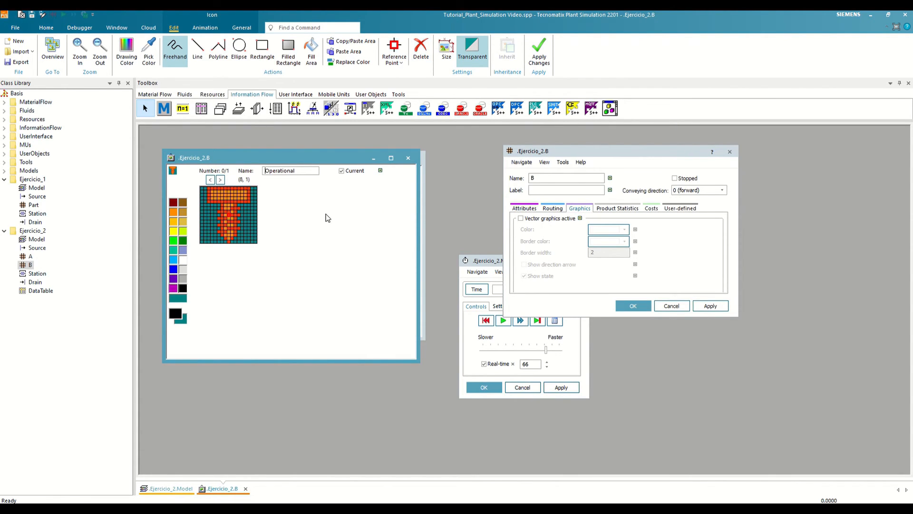
pyautogui.moveTo(297, 244)
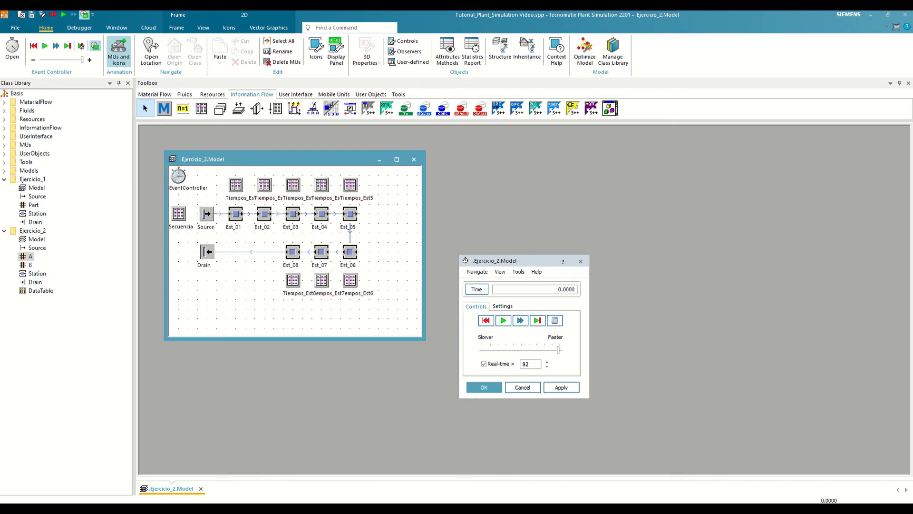
# Step: Start the Ejercicio_2 run again from the EventController dialog
pyautogui.click(503, 319)
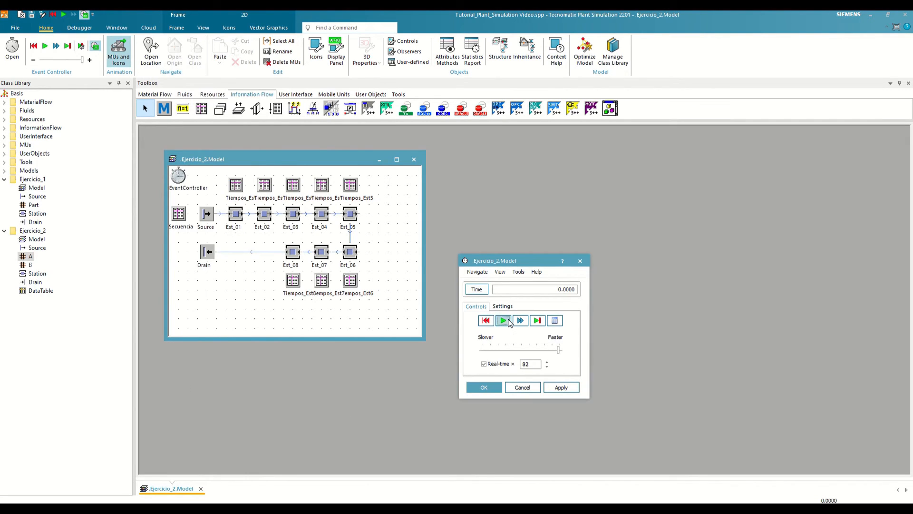
pyautogui.click(503, 320)
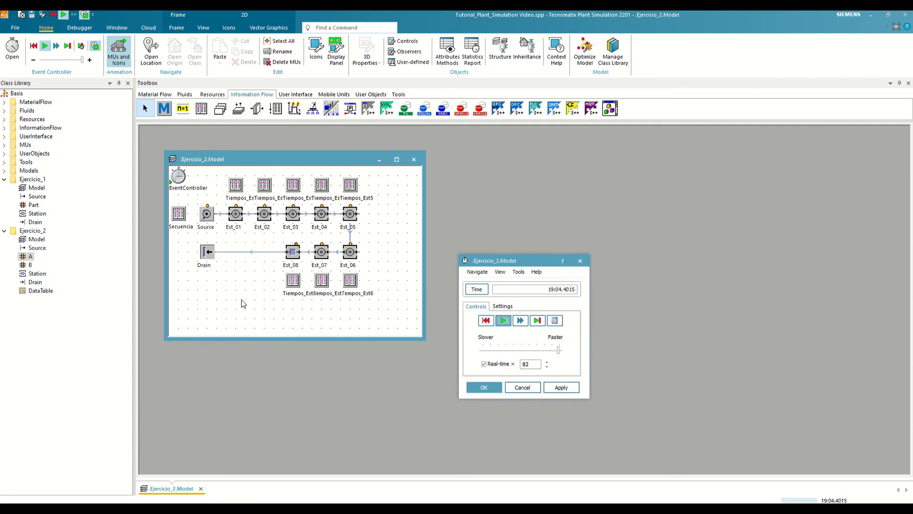
pyautogui.moveTo(556, 49)
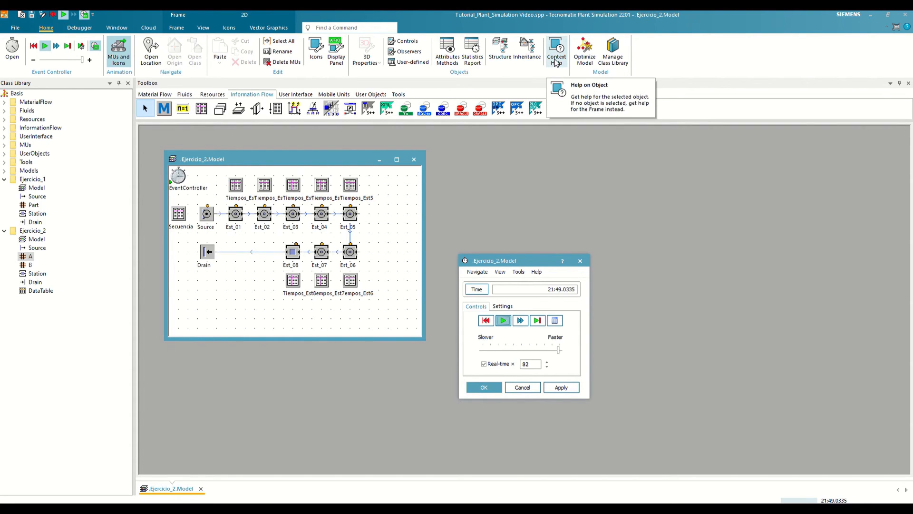
# Step: Search the help index for 'LED' and open the material flow objects states topic
pyautogui.click(556, 51)
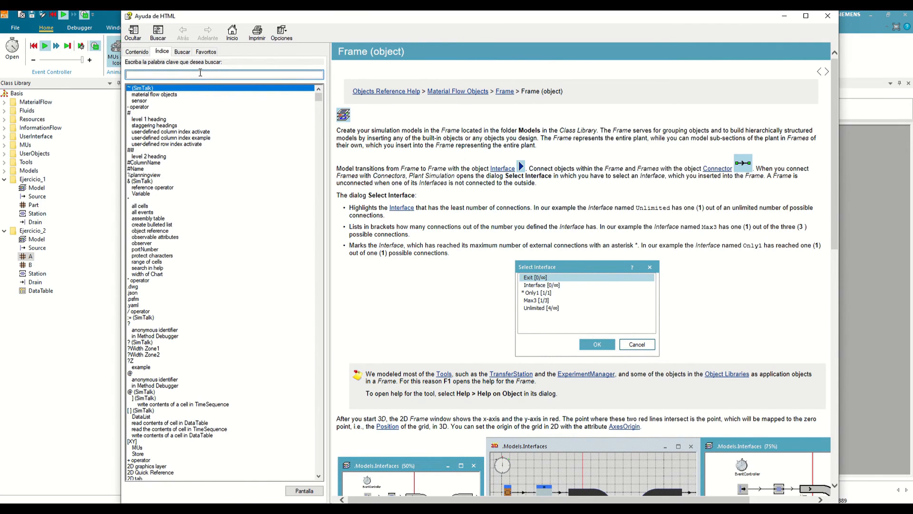
pyautogui.write('LED')
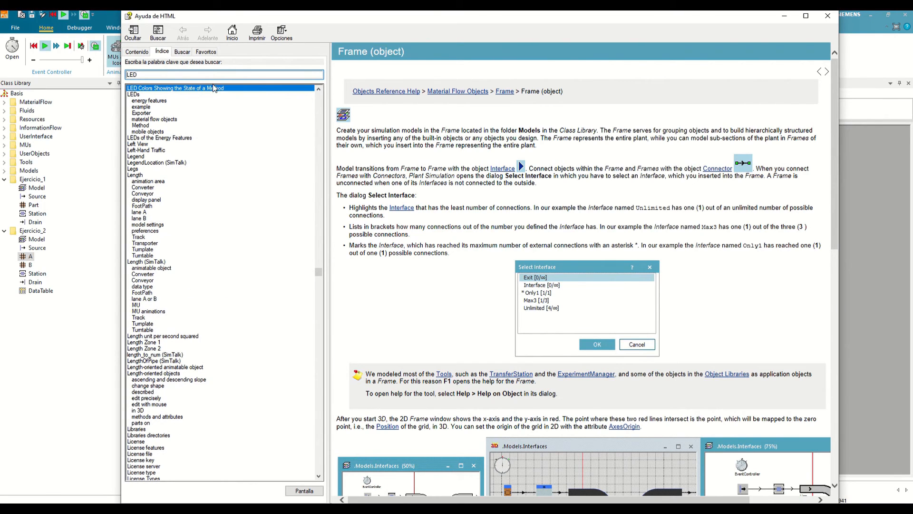
pyautogui.click(154, 118)
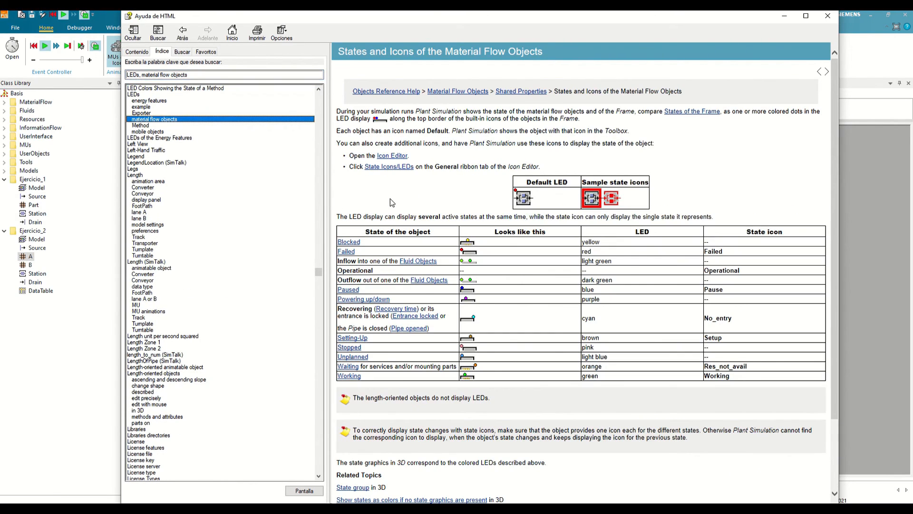
pyautogui.moveTo(514, 282)
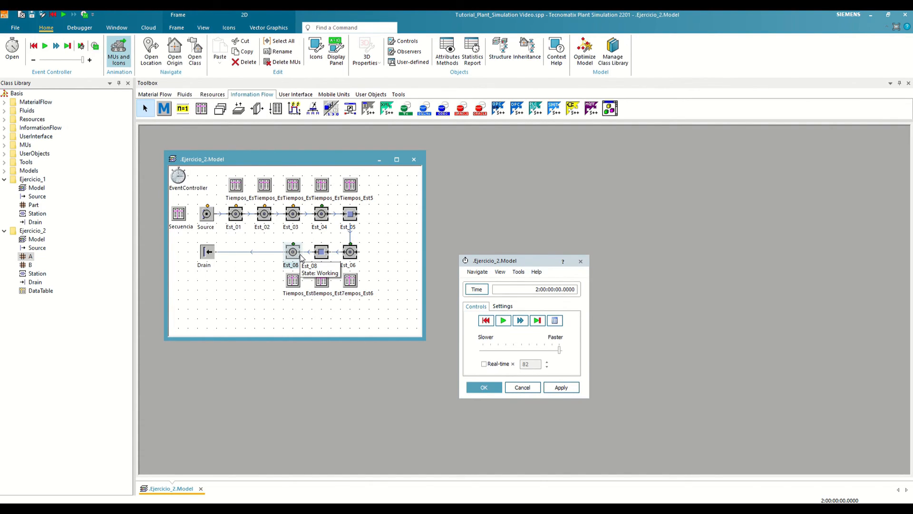
pyautogui.moveTo(327, 264)
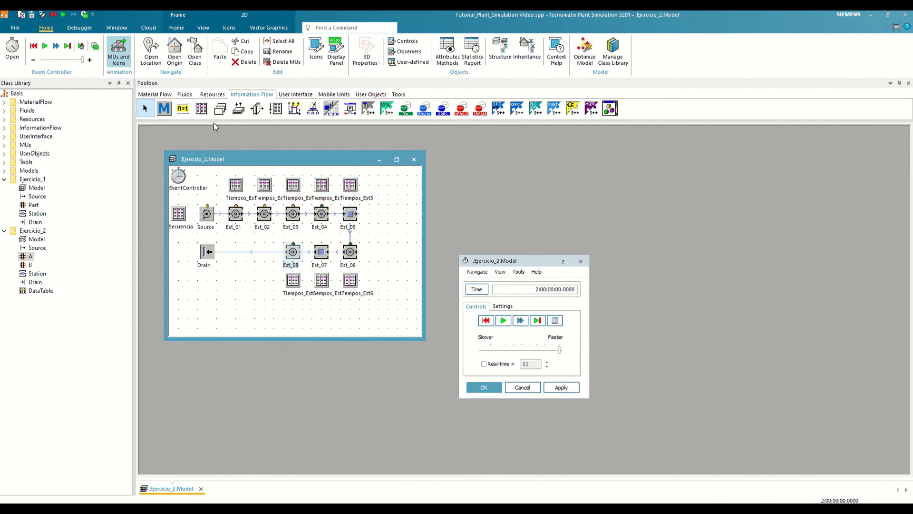
# Step: Drop a Buffer from the Material Flow library below Est_08 and confirm its queue settings
pyautogui.click(155, 94)
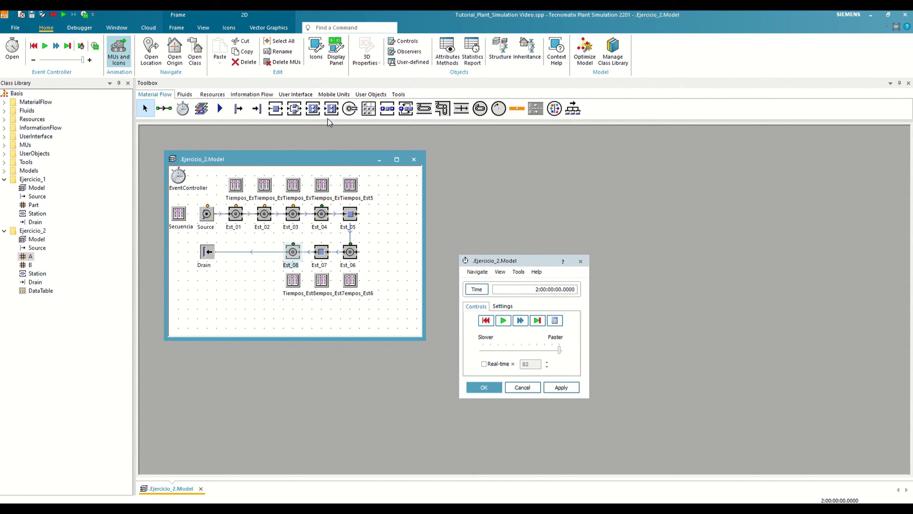
pyautogui.click(36, 238)
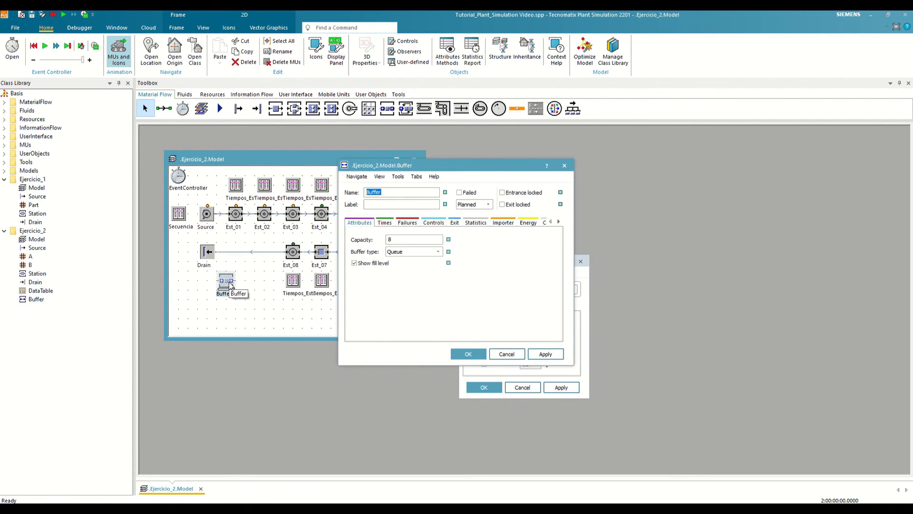
pyautogui.moveTo(254, 306)
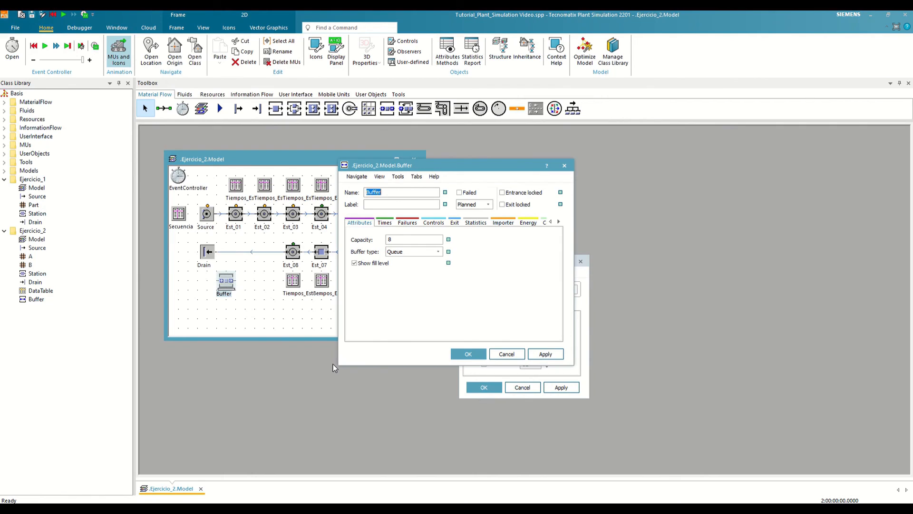
pyautogui.moveTo(406, 360)
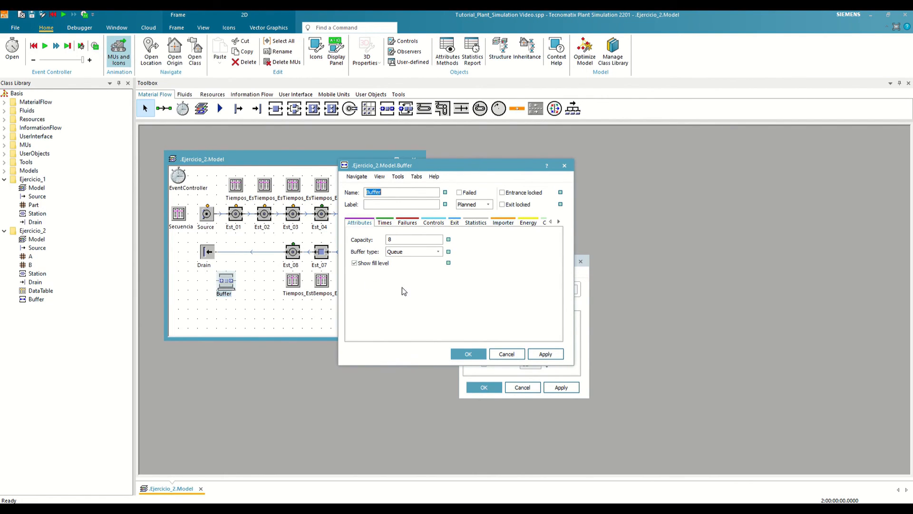
pyautogui.click(438, 251)
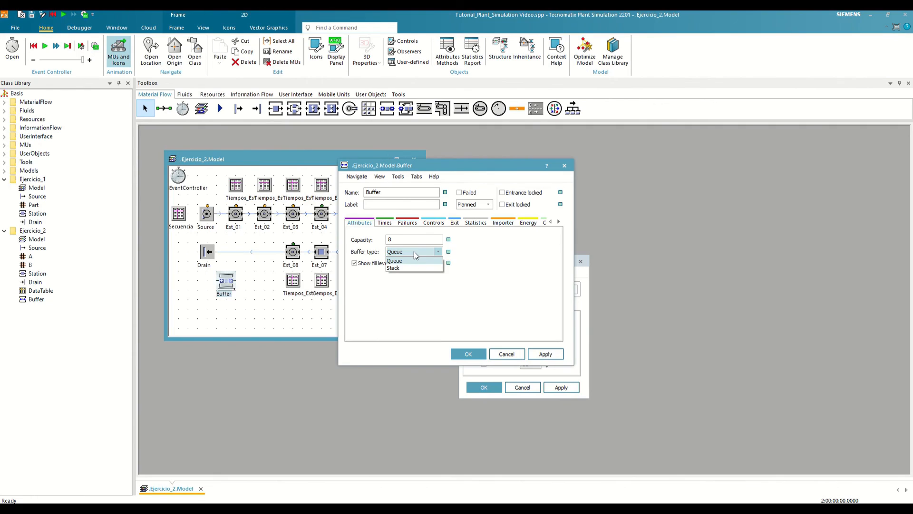
pyautogui.moveTo(423, 267)
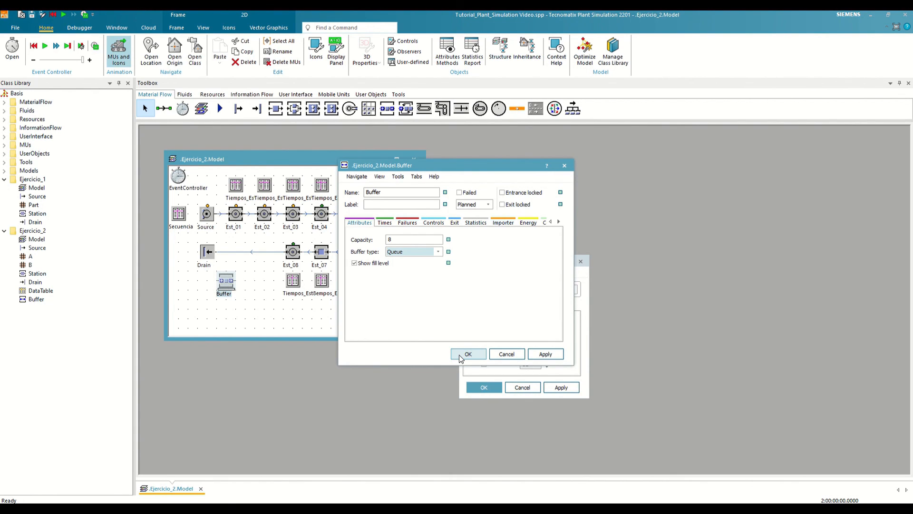
pyautogui.click(468, 353)
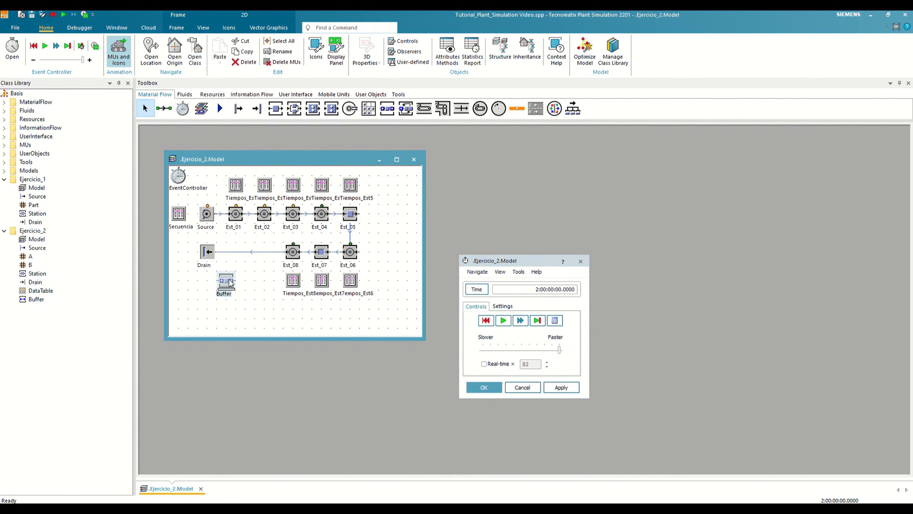
# Step: Insert the Buffer between Est_07 and Est_08, then reset and rerun the simulation
pyautogui.moveTo(224, 282); pyautogui.dragTo(254, 282)
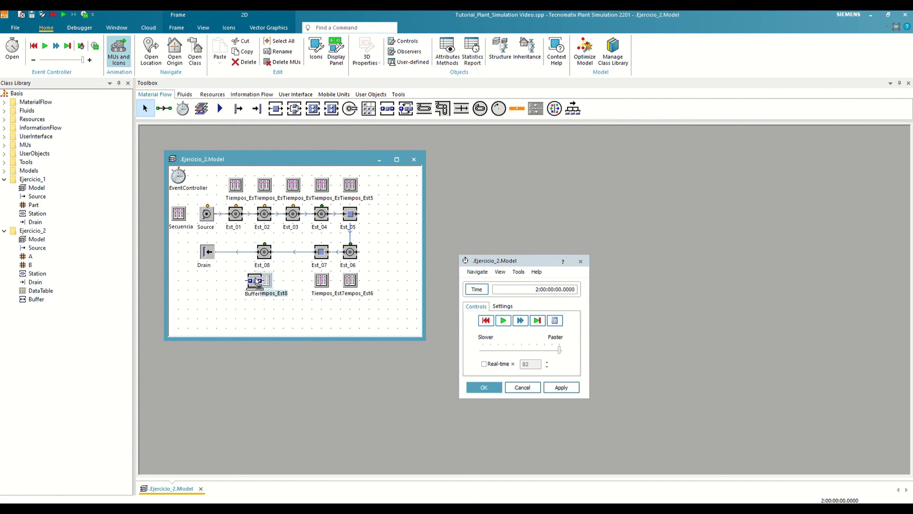
pyautogui.moveTo(256, 281); pyautogui.dragTo(290, 261)
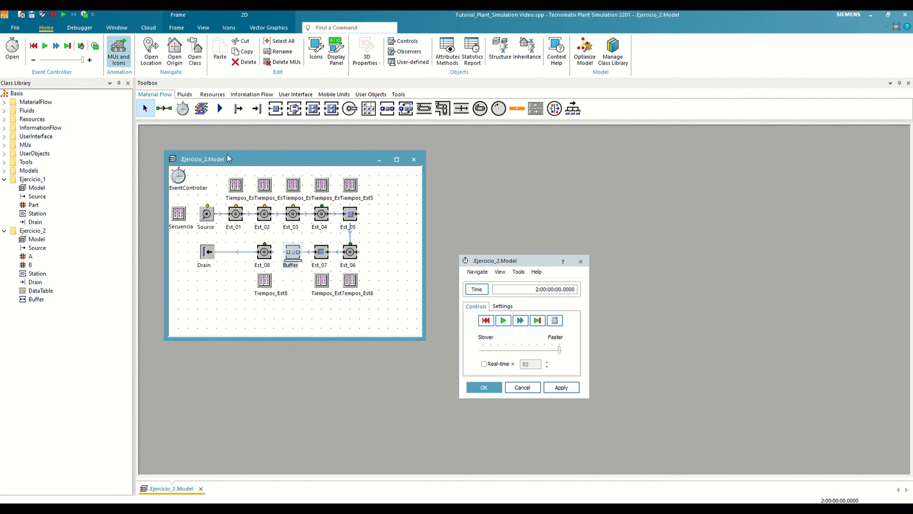
pyautogui.click(164, 108)
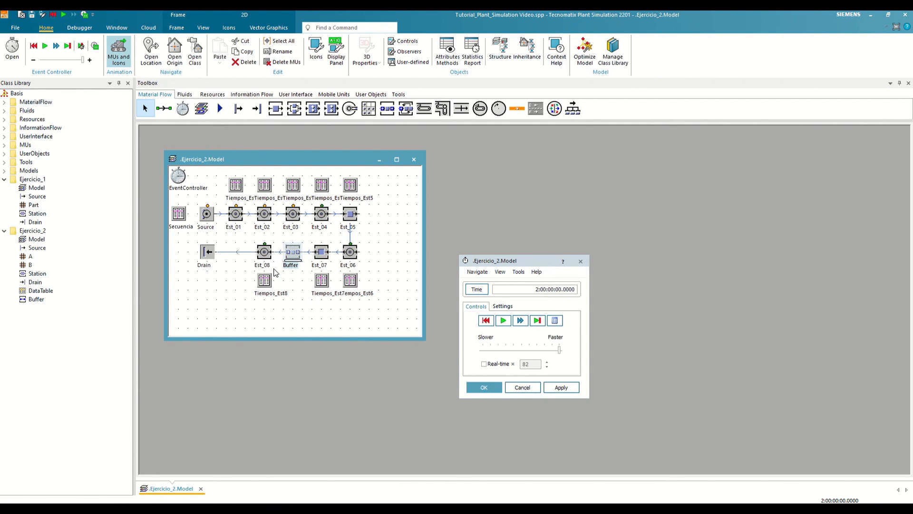
pyautogui.click(503, 320)
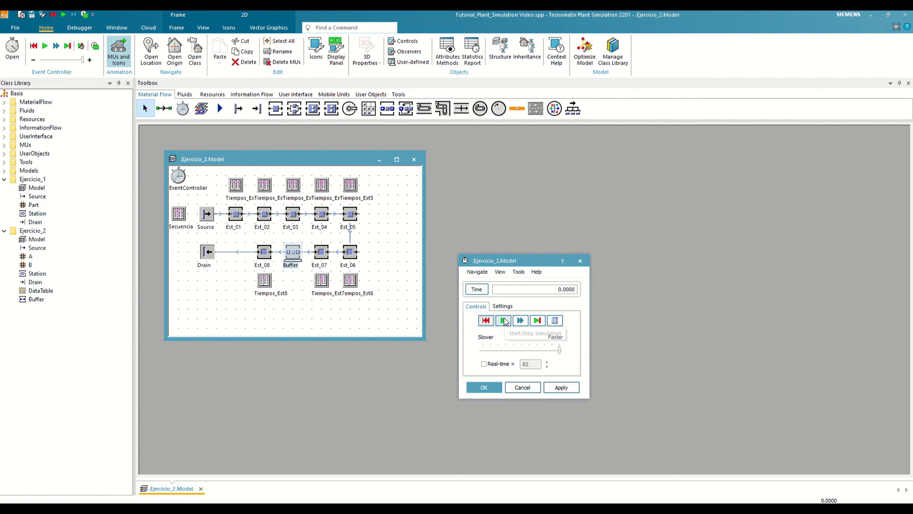
pyautogui.click(502, 320)
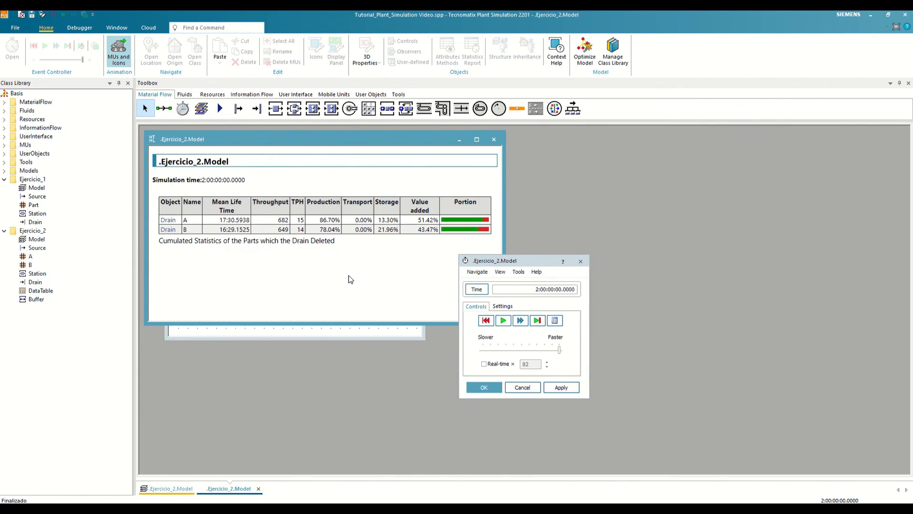
pyautogui.moveTo(325, 324)
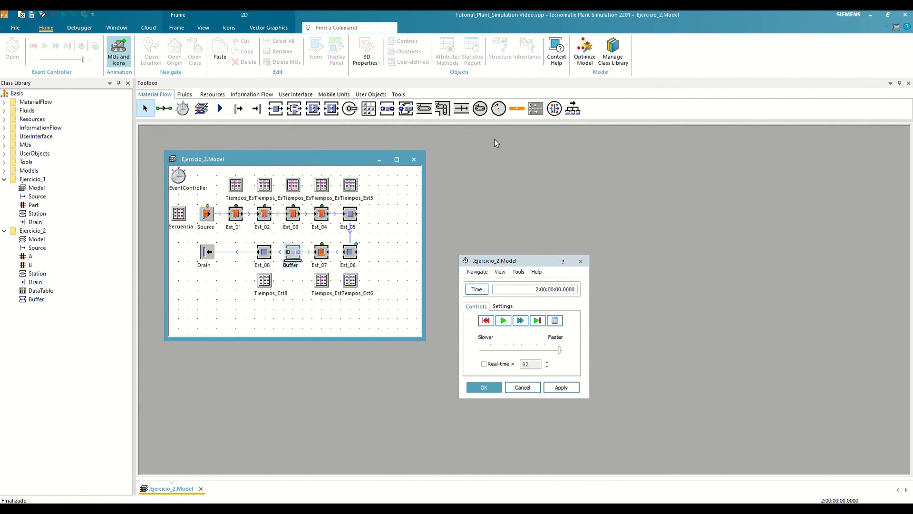
# Step: Set Buffer capacity to 15 and rerun, reaching Drain throughputs of 697 A and 700 B
pyautogui.doubleClick(290, 251)
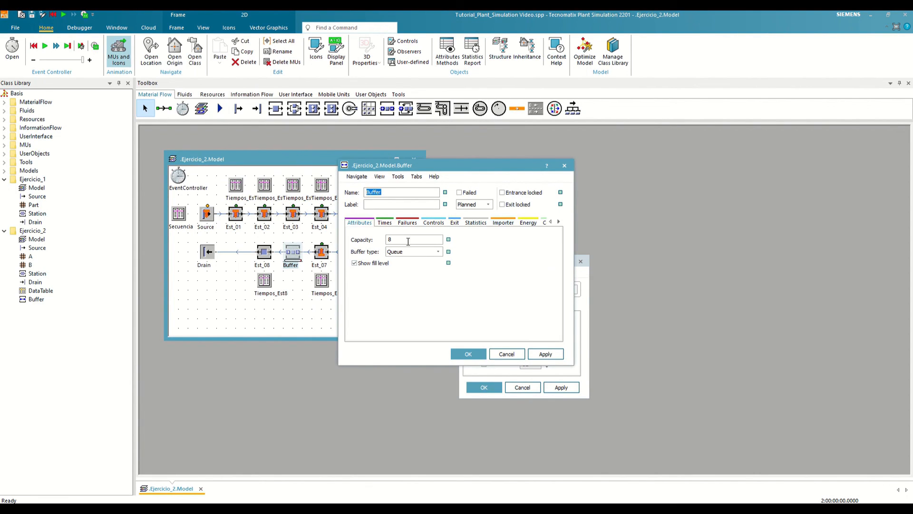
pyautogui.write('15')
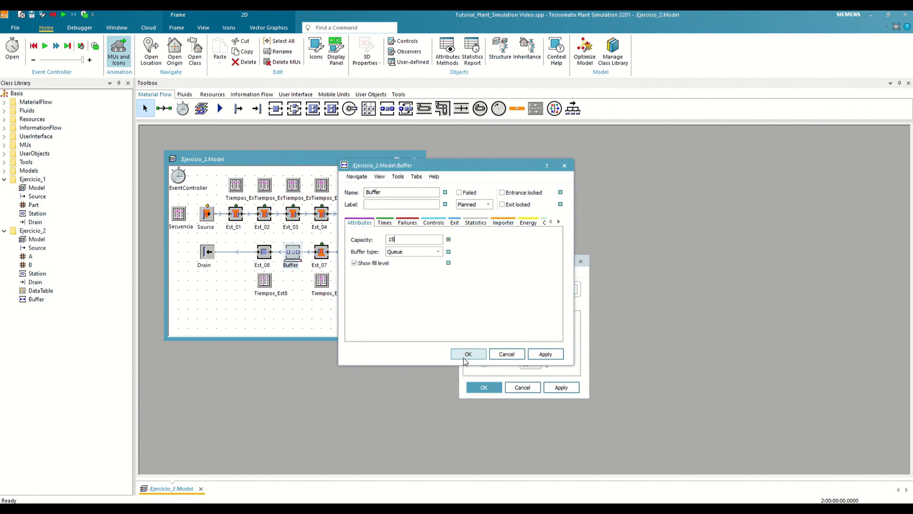
pyautogui.click(467, 354)
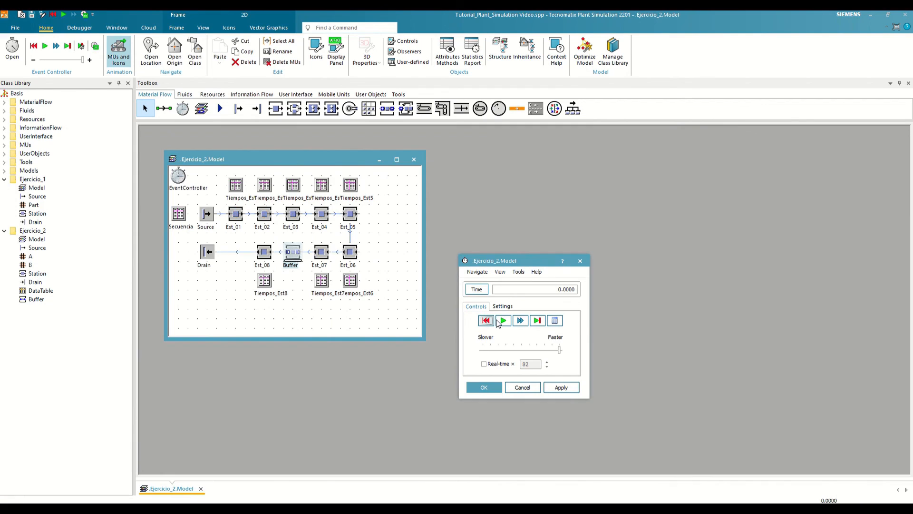
pyautogui.click(502, 320)
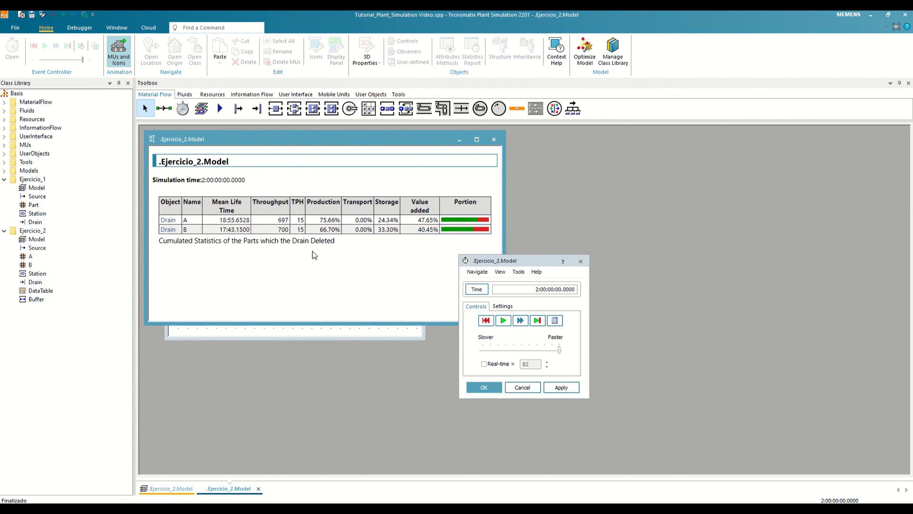
pyautogui.moveTo(281, 274)
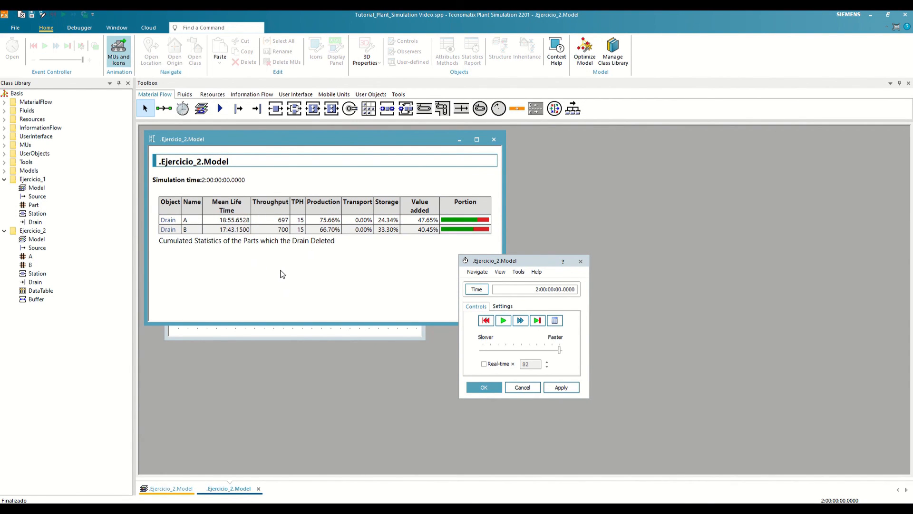